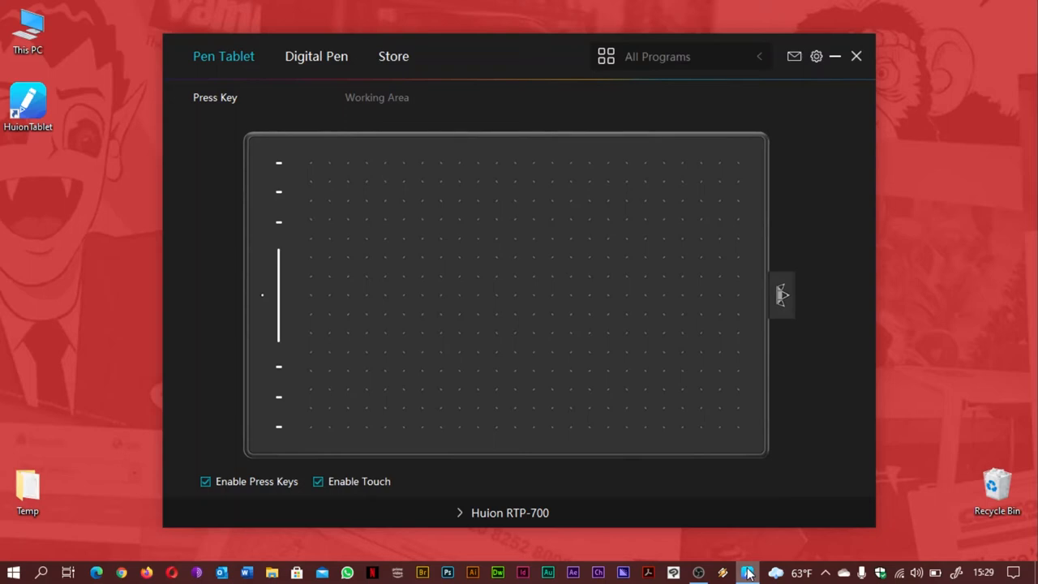
mouse_move(275, 165)
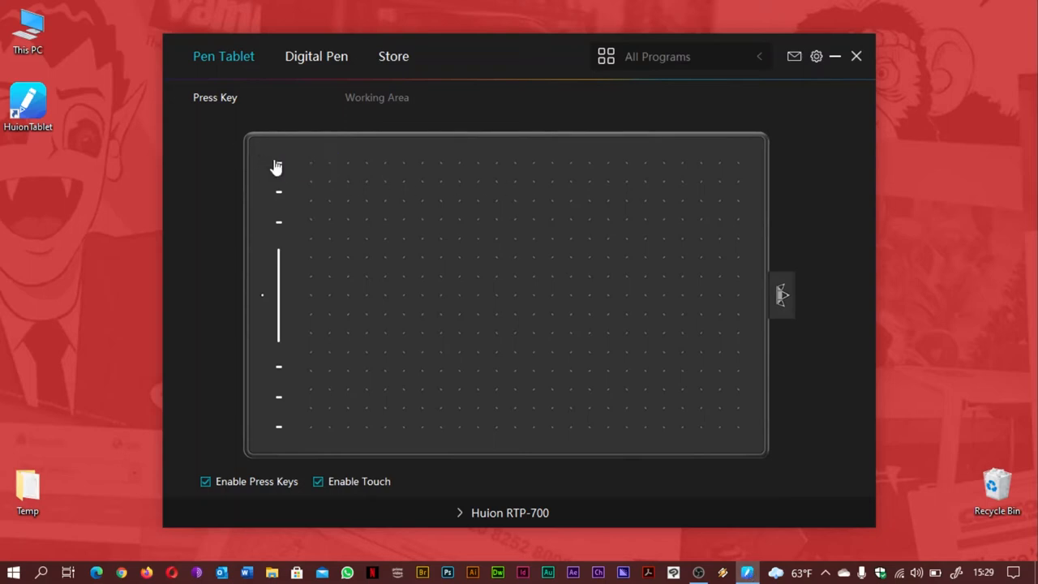
- View the tablet's working-area mapping (full area, no rotation), then move to the Digital Pen page
click(376, 97)
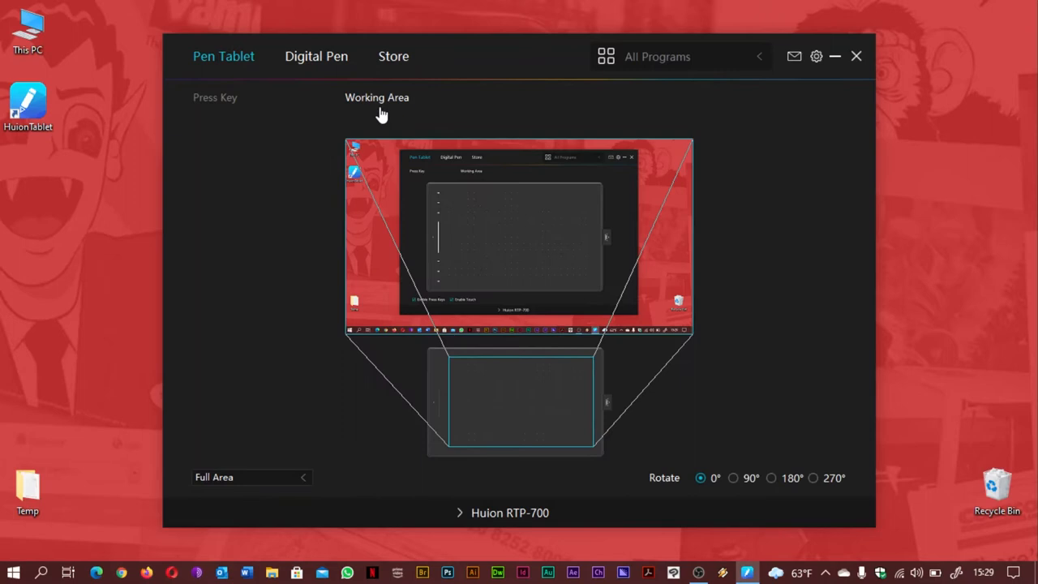
mouse_move(592, 99)
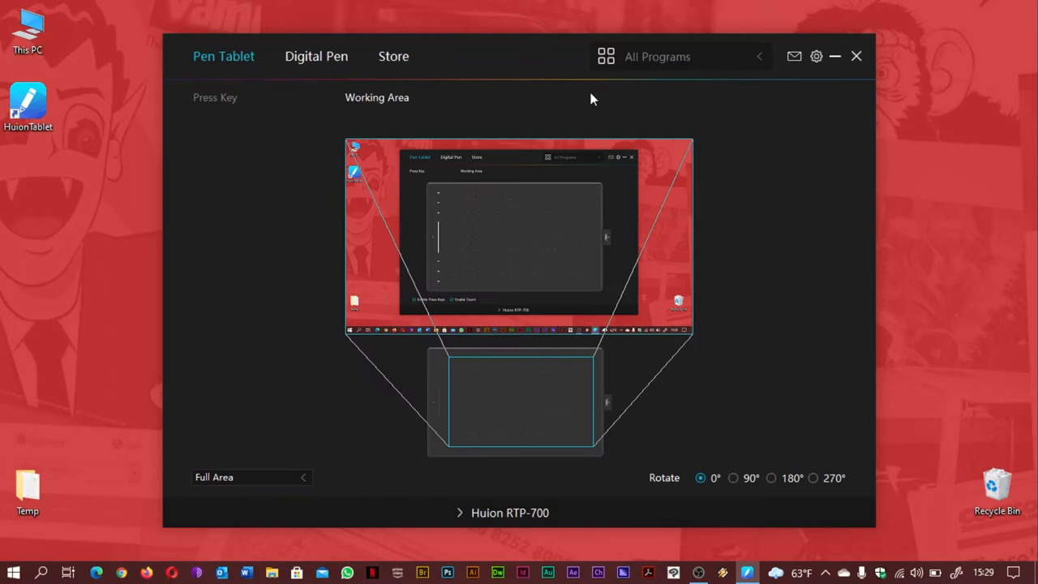
mouse_move(769, 417)
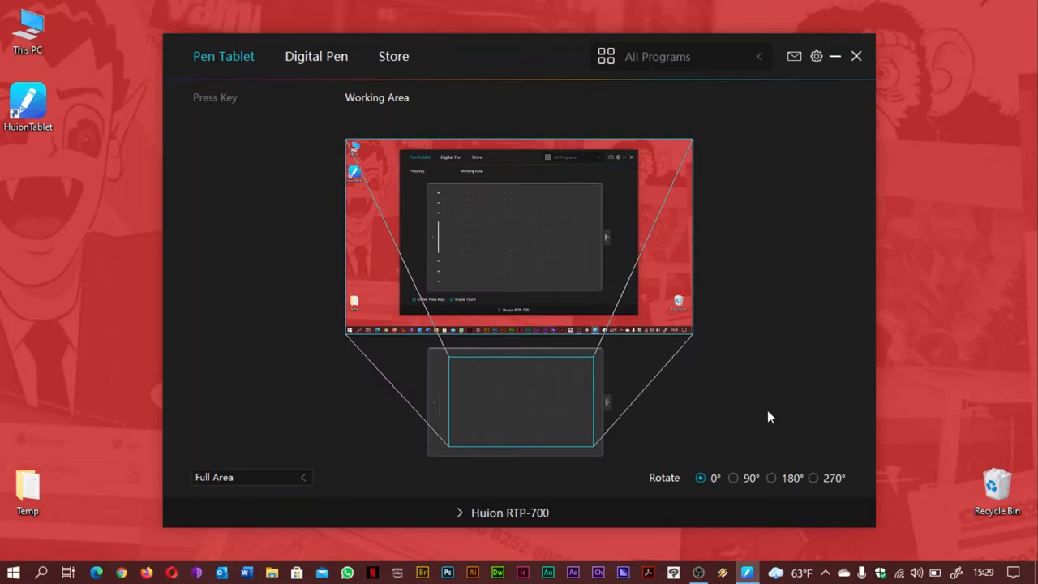
click(316, 55)
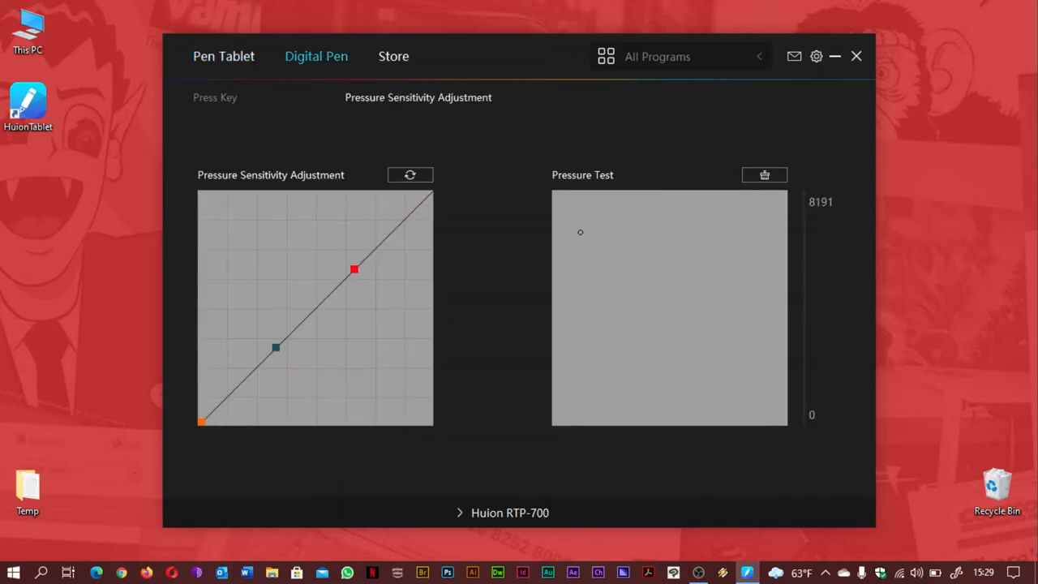
- Scribble pressure-test strokes, clear them, and try an S-shaped pressure curve with new strokes
drag(581, 234, 691, 312)
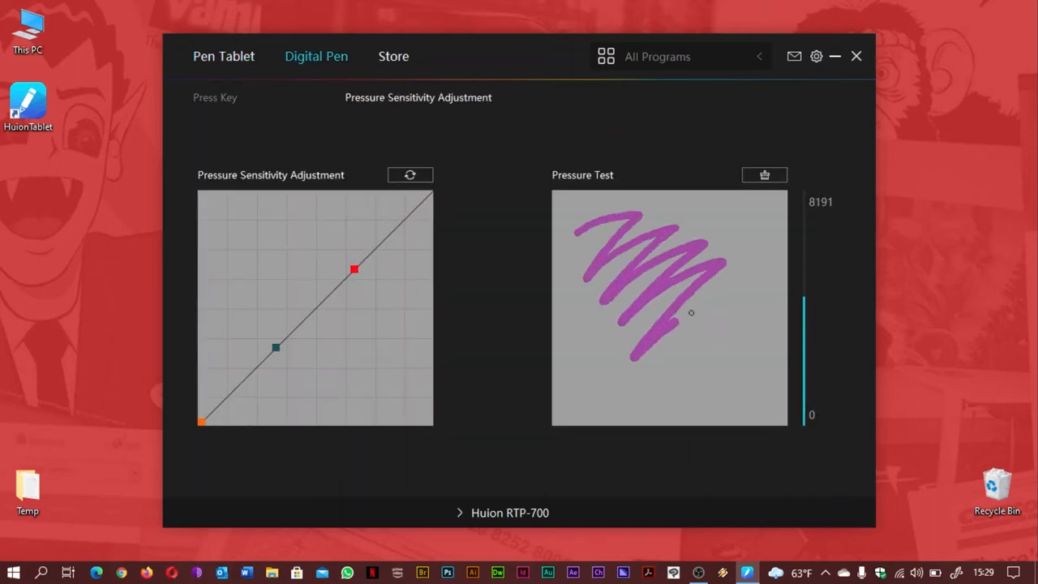
click(762, 175)
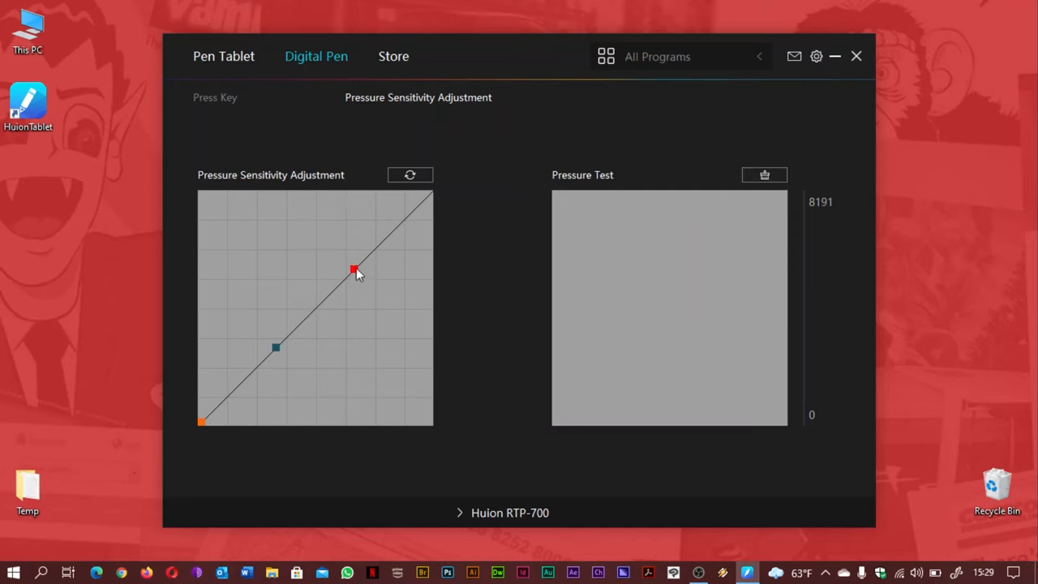
drag(353, 270, 289, 213)
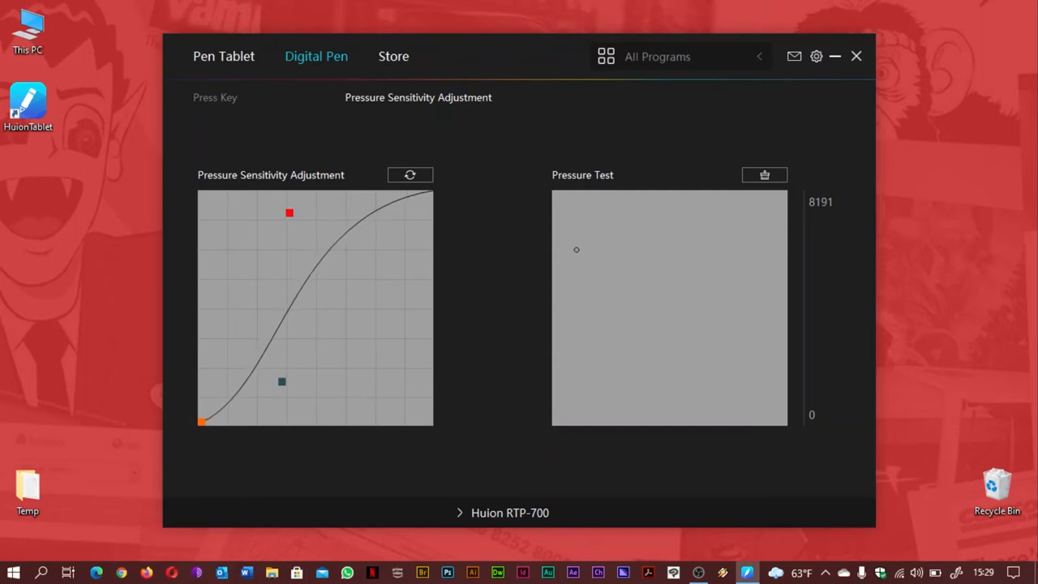
drag(576, 250, 661, 295)
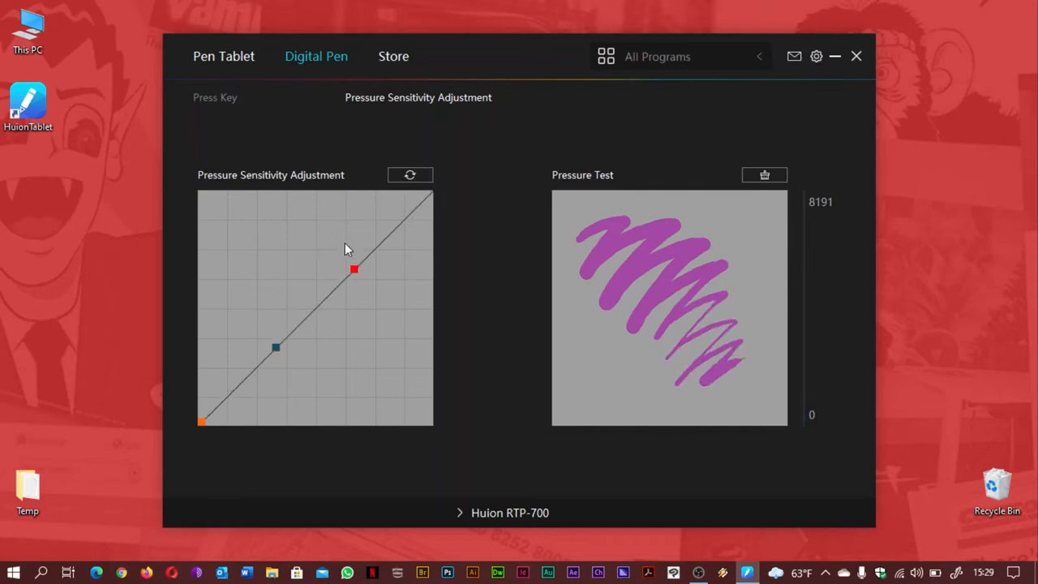
- Bend the curve toward a firmer response, then reset it to the straight default
drag(353, 269, 409, 341)
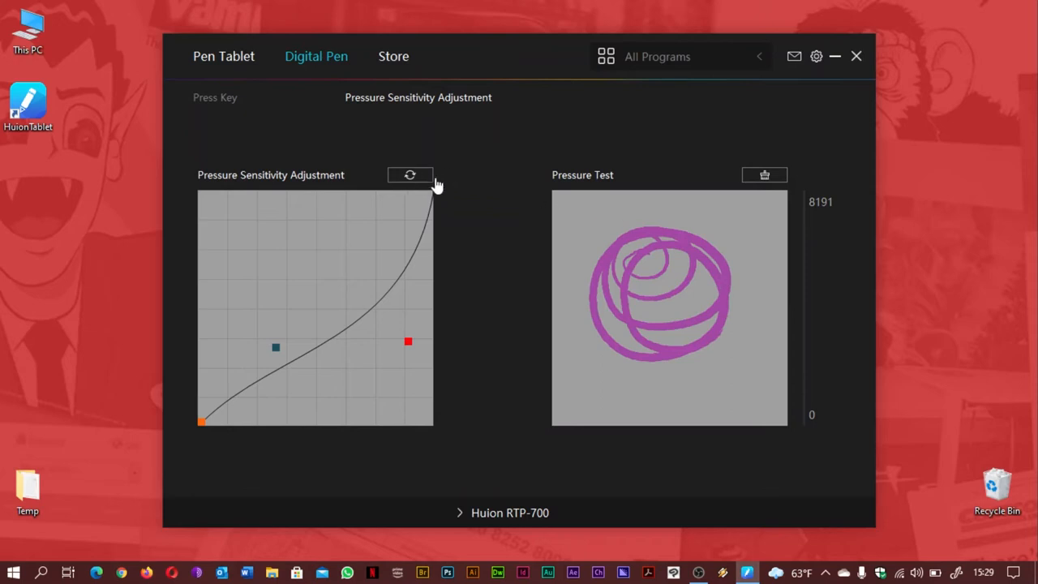
click(411, 175)
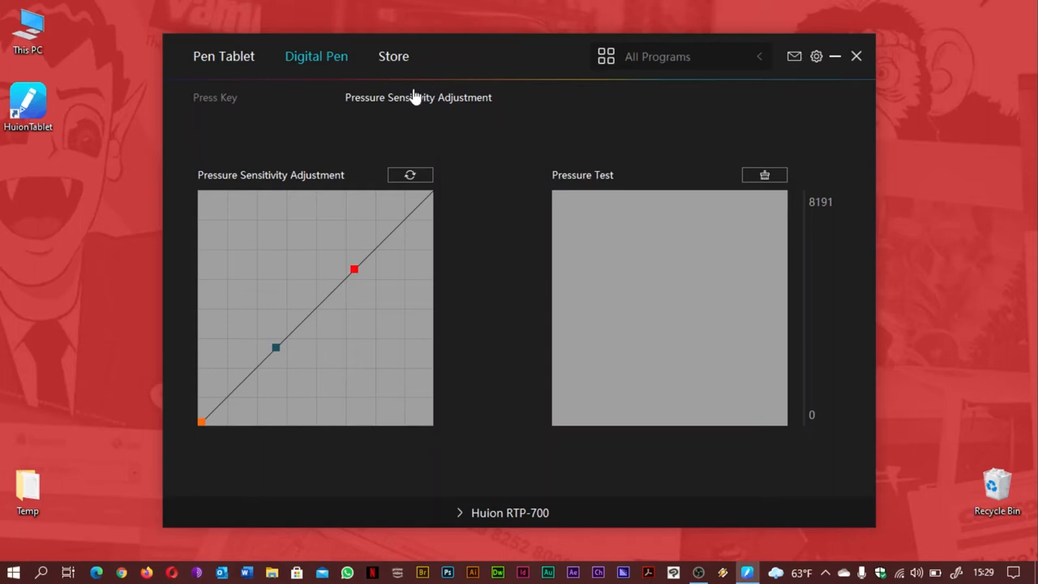
click(214, 97)
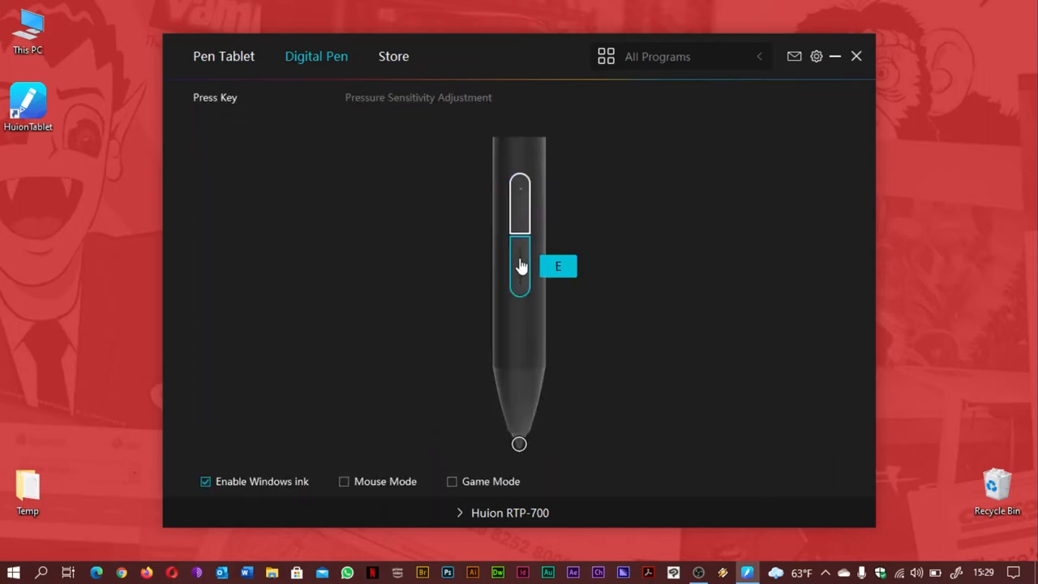
mouse_move(422, 215)
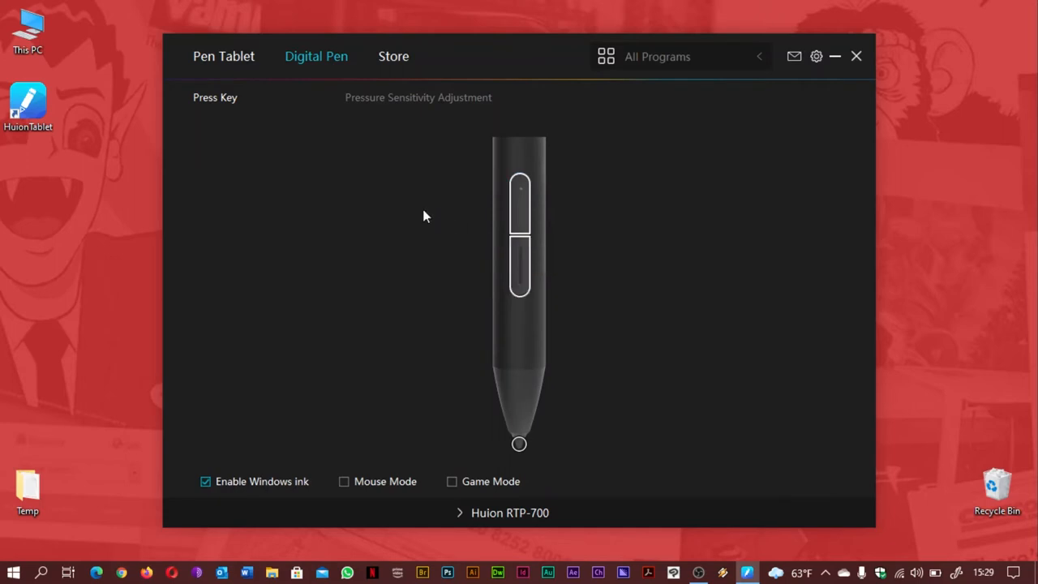
- Return to the Pen Tablet settings and keep Full Area as the mapping mode
click(224, 55)
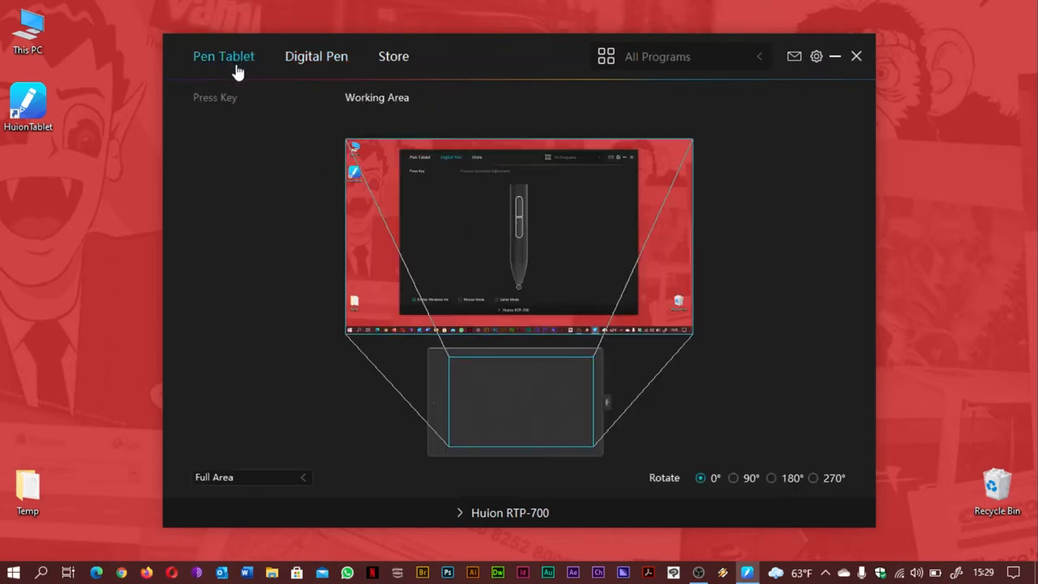
click(251, 477)
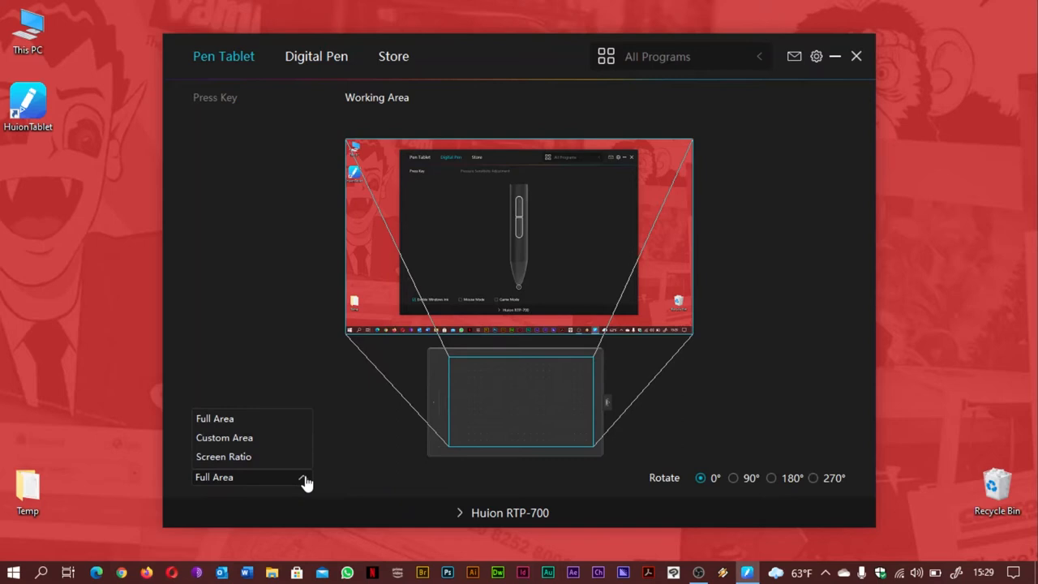
click(214, 477)
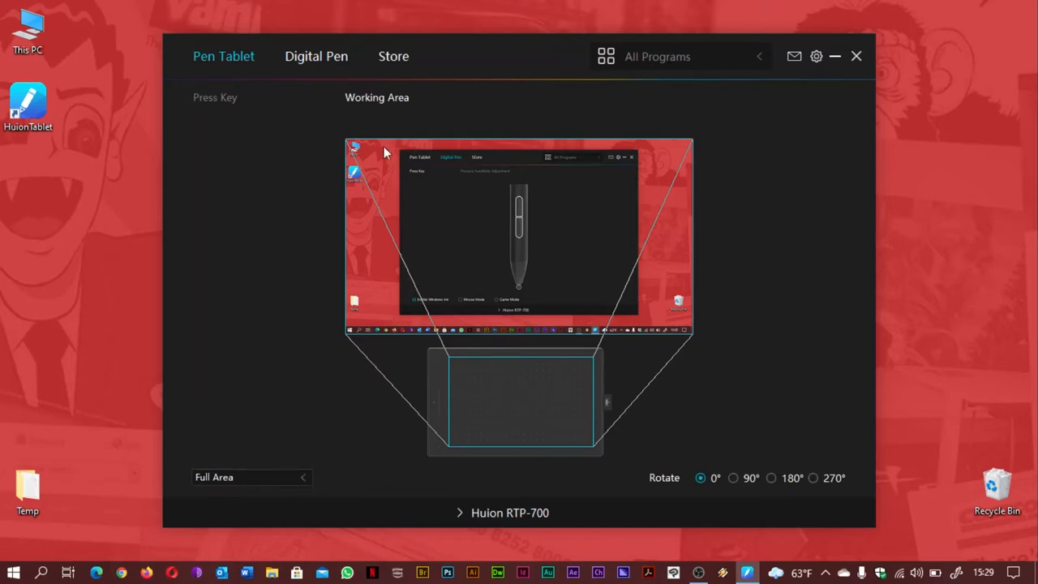
click(681, 55)
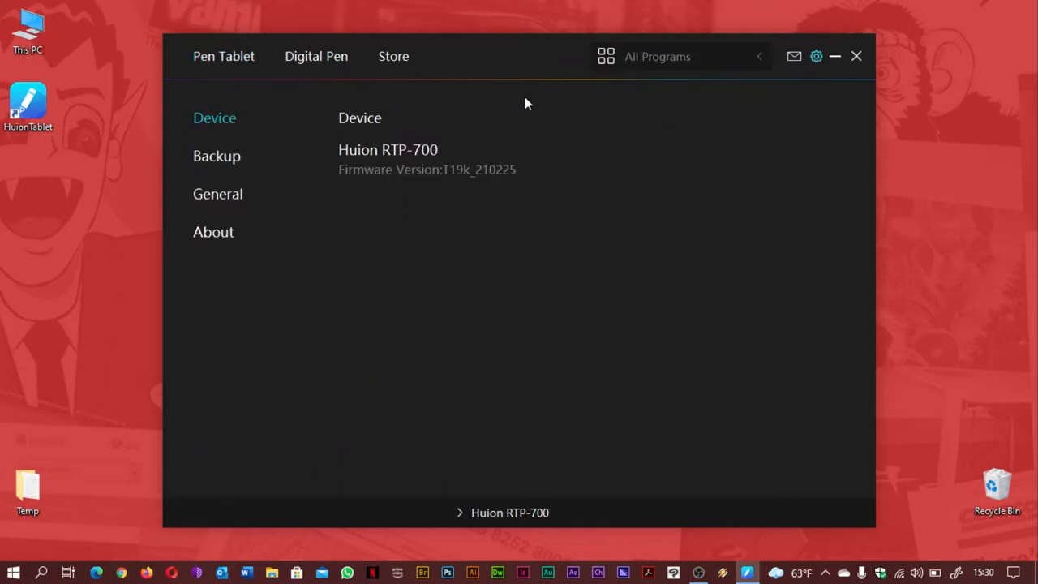
- Browse the driver's Backup and General settings (language, theme, start-up, hotkey)
click(217, 156)
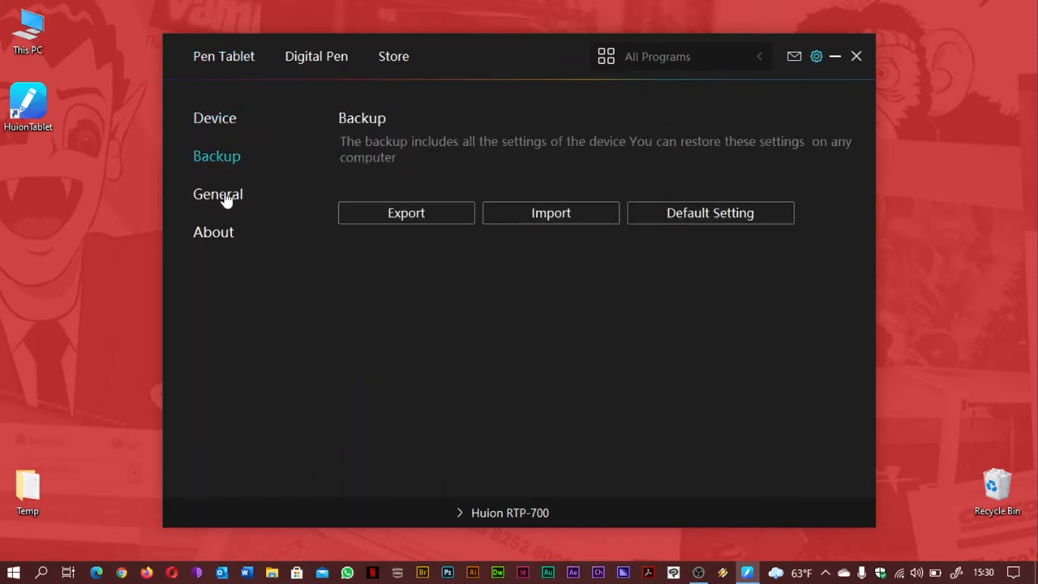
click(218, 194)
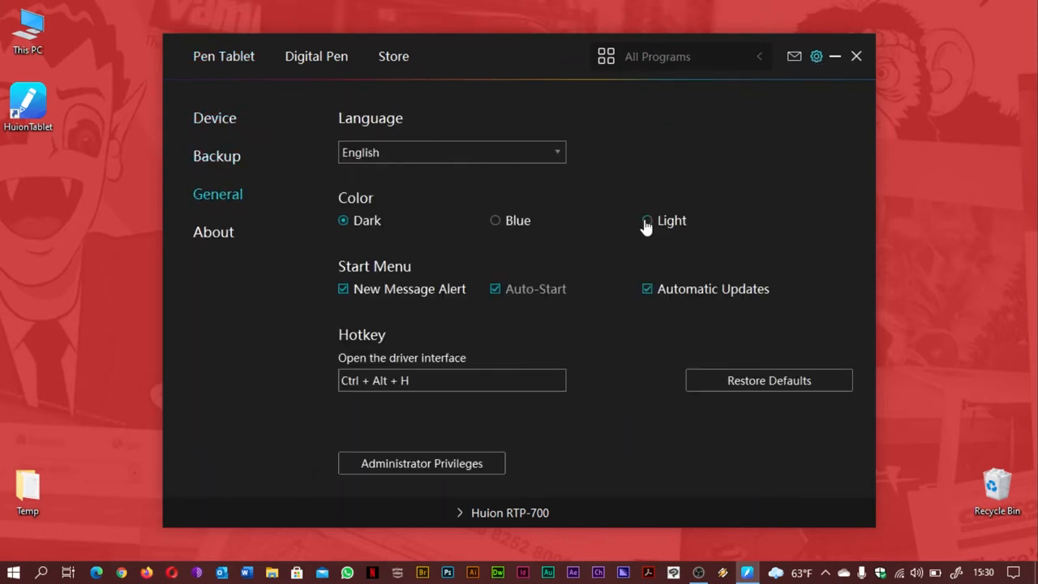
click(214, 231)
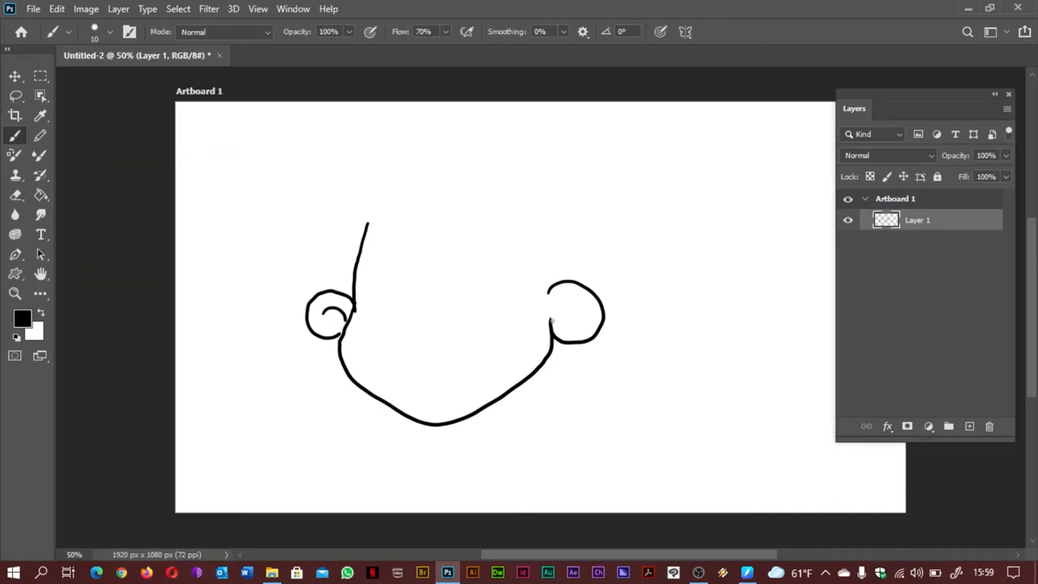
- Draw the right ear's inner curl, the curly fringe across the forehead and the top hair outline
drag(567, 305, 565, 328)
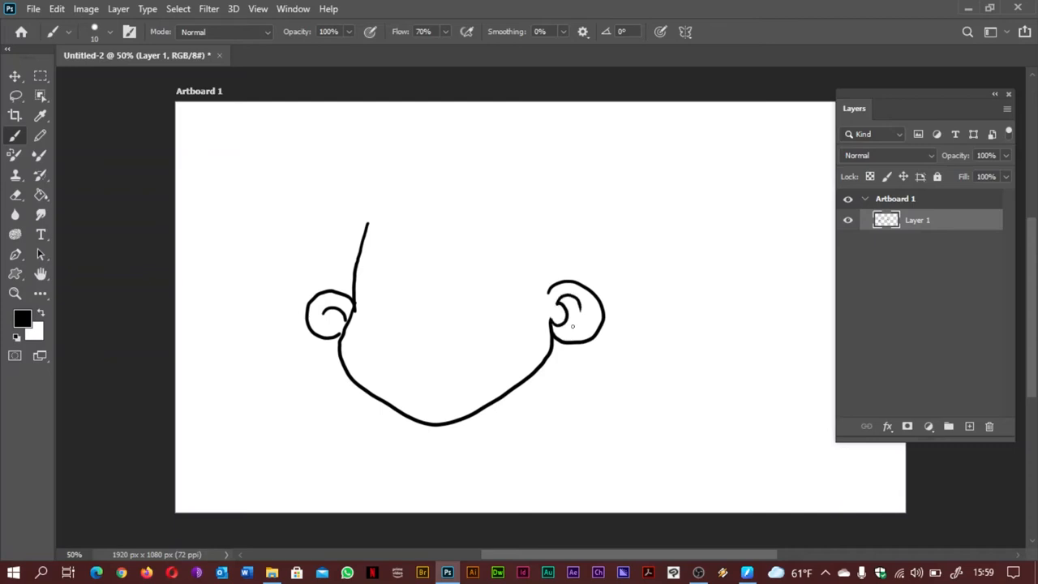
drag(355, 160, 376, 154)
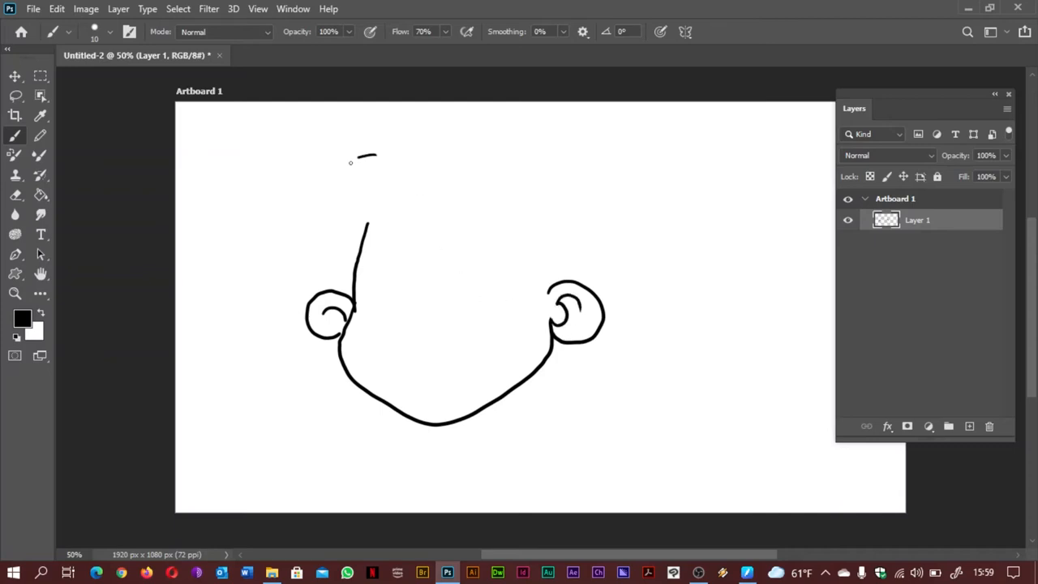
drag(373, 149, 332, 240)
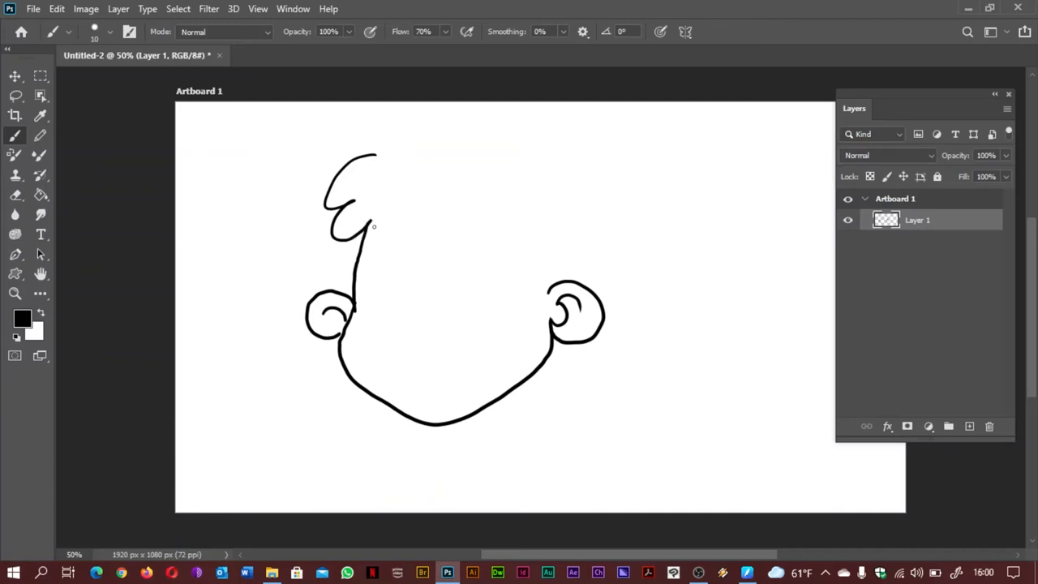
drag(373, 227, 485, 209)
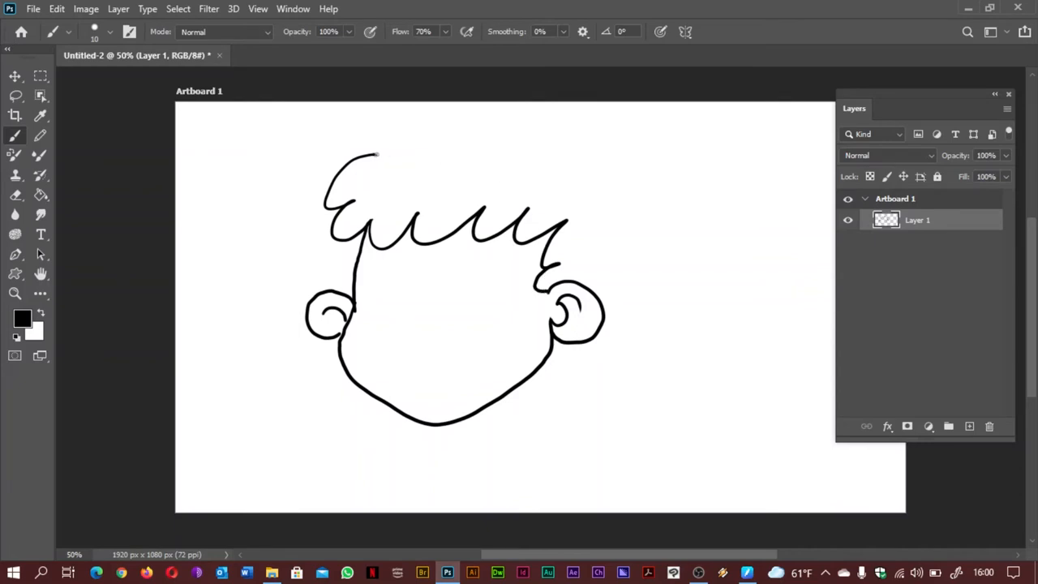
drag(376, 154, 587, 219)
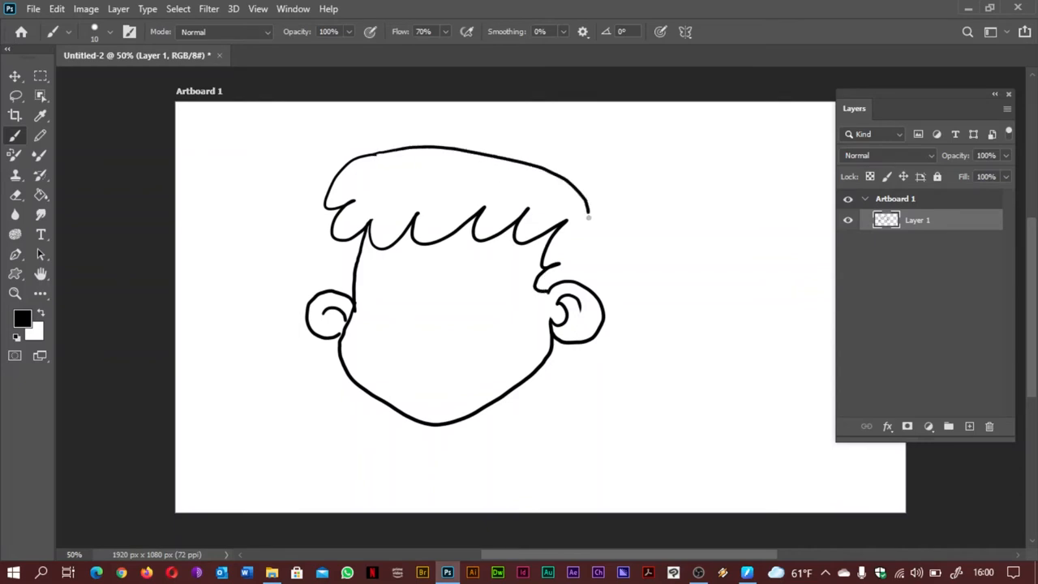
drag(587, 219, 603, 211)
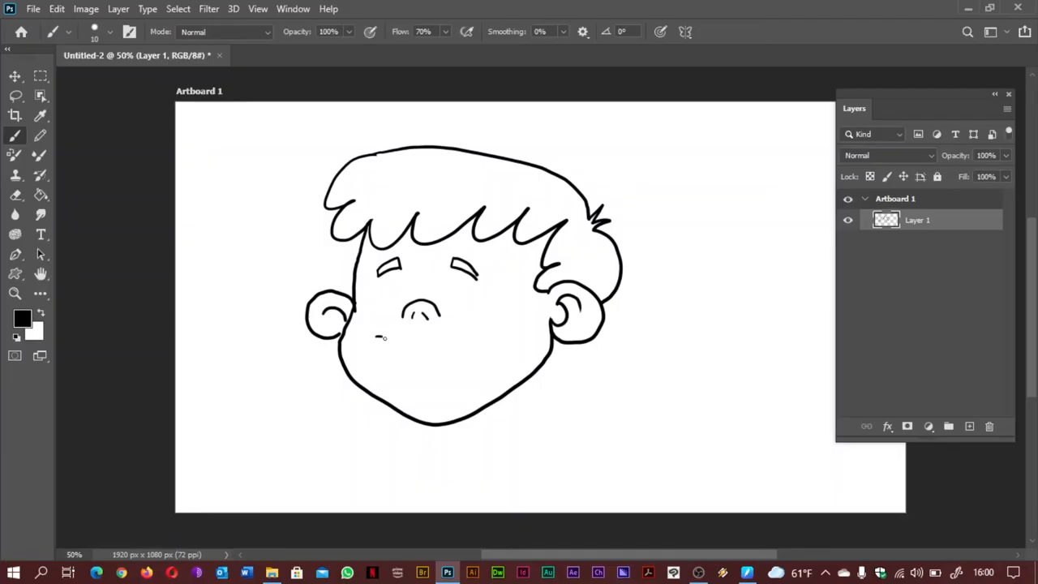
- Draw the wide open smile and both eyes with darkened pupils
drag(377, 336, 484, 321)
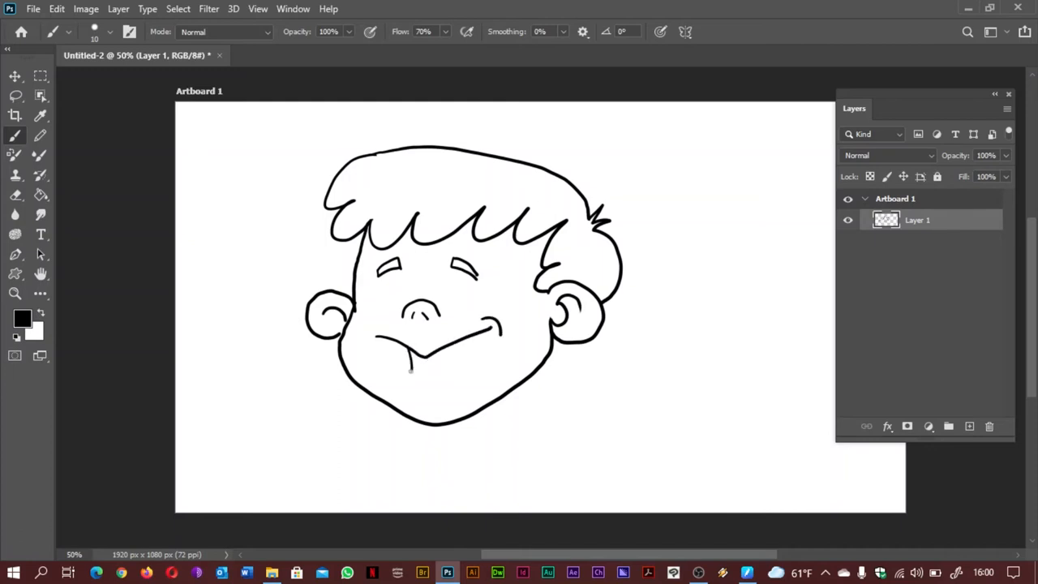
drag(398, 376, 489, 343)
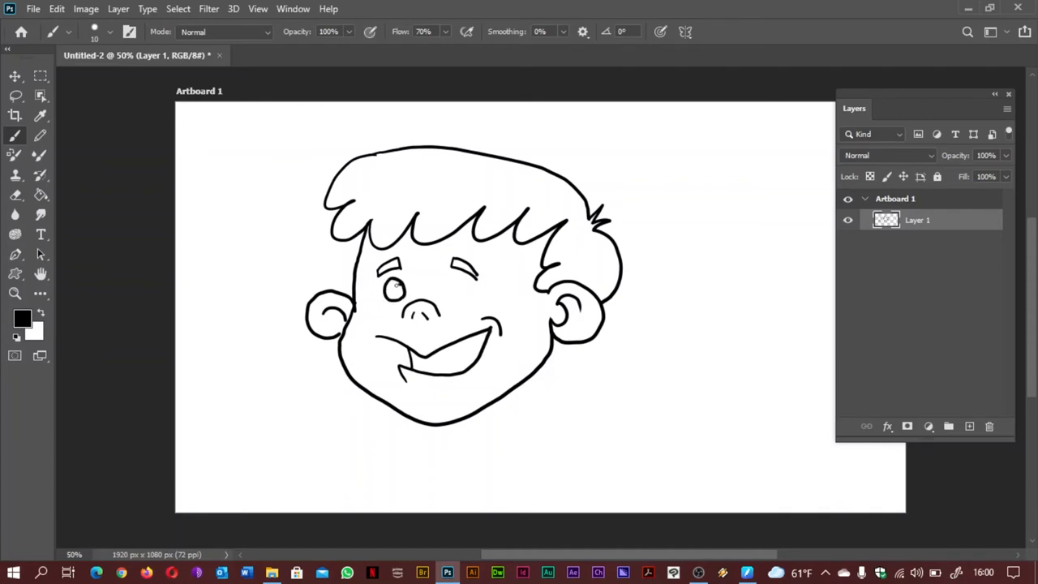
click(396, 290)
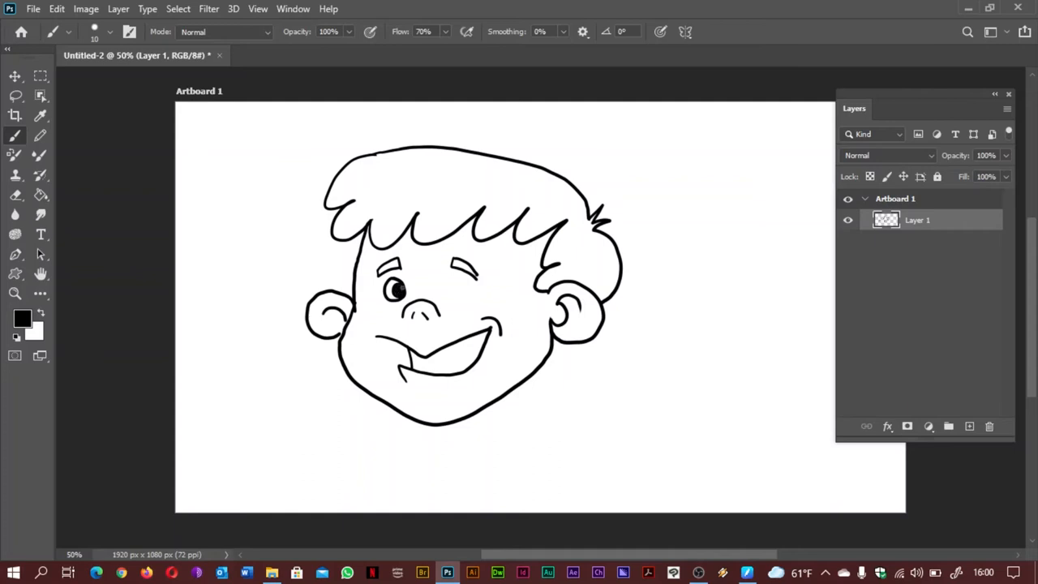
drag(441, 283, 478, 273)
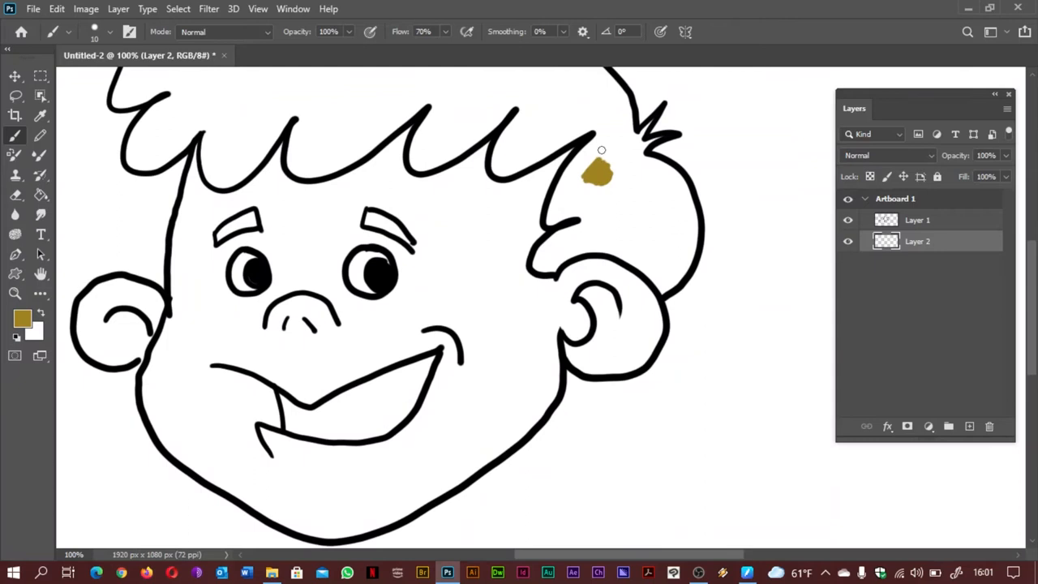
- Lay brown paint over the hair tuft above the right ear on the layer under the lines
drag(598, 172, 584, 146)
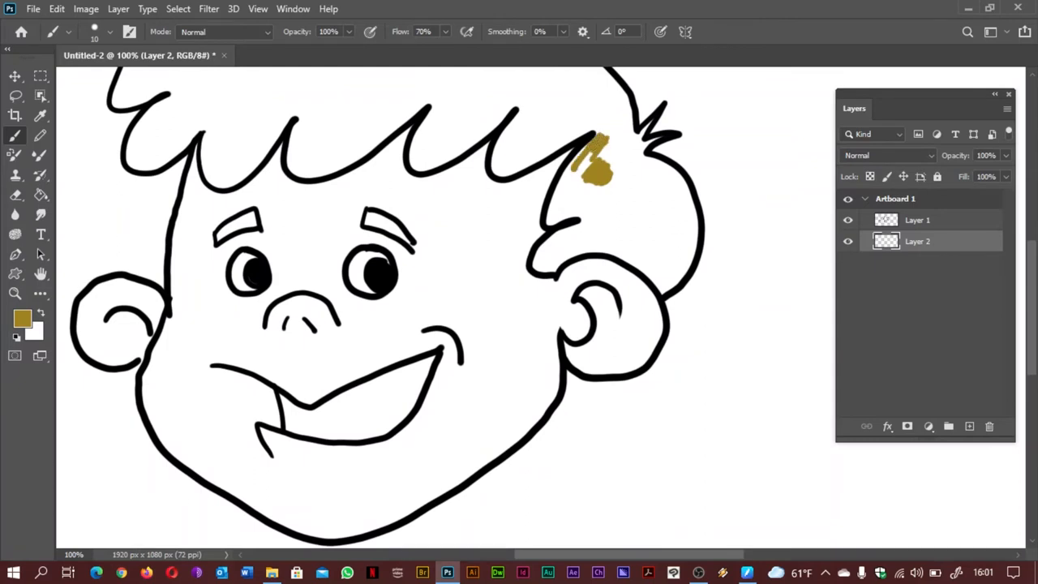
click(581, 159)
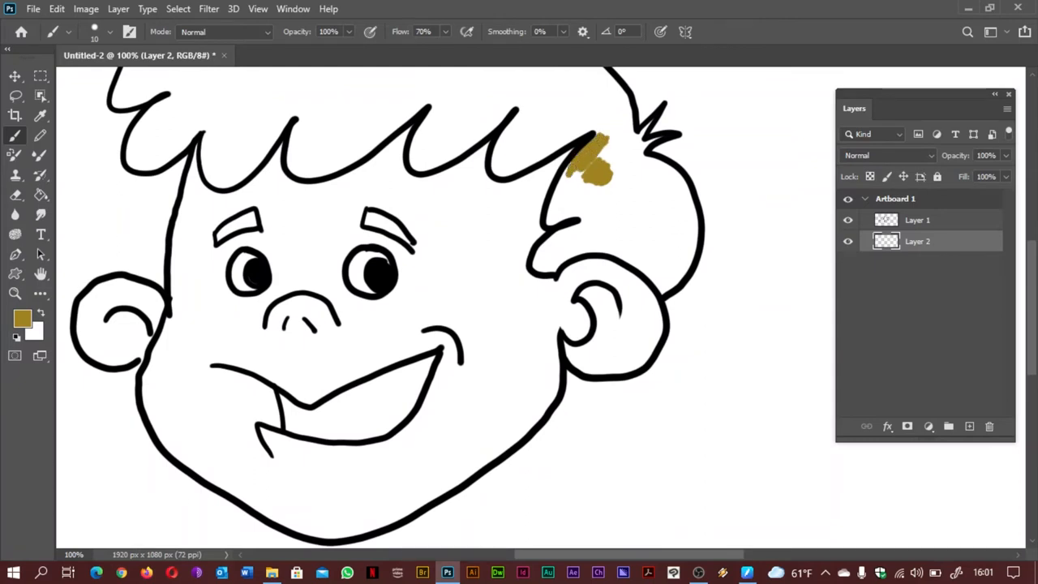
drag(592, 162, 555, 207)
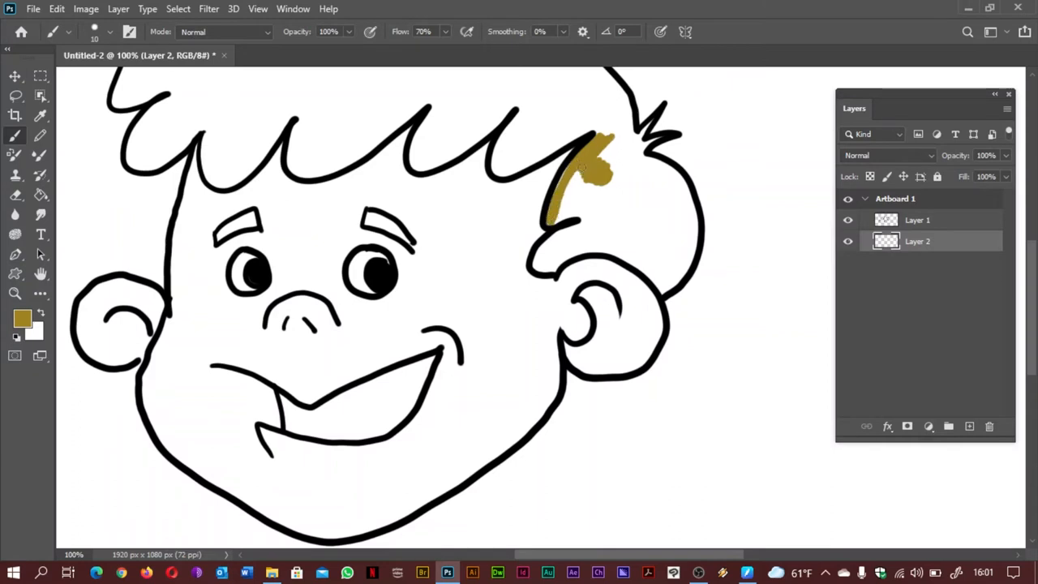
drag(584, 146, 603, 175)
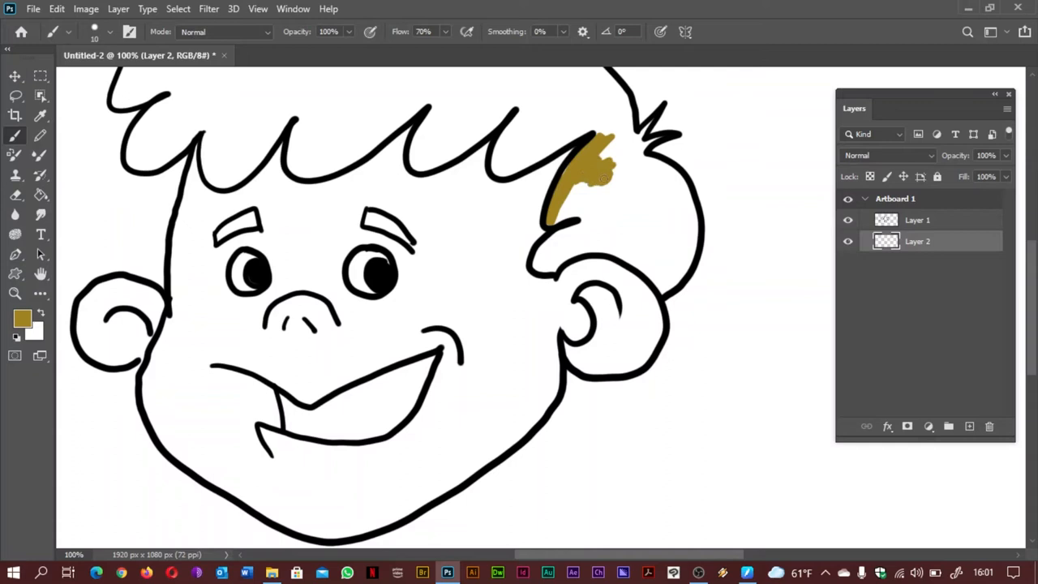
drag(603, 175, 551, 276)
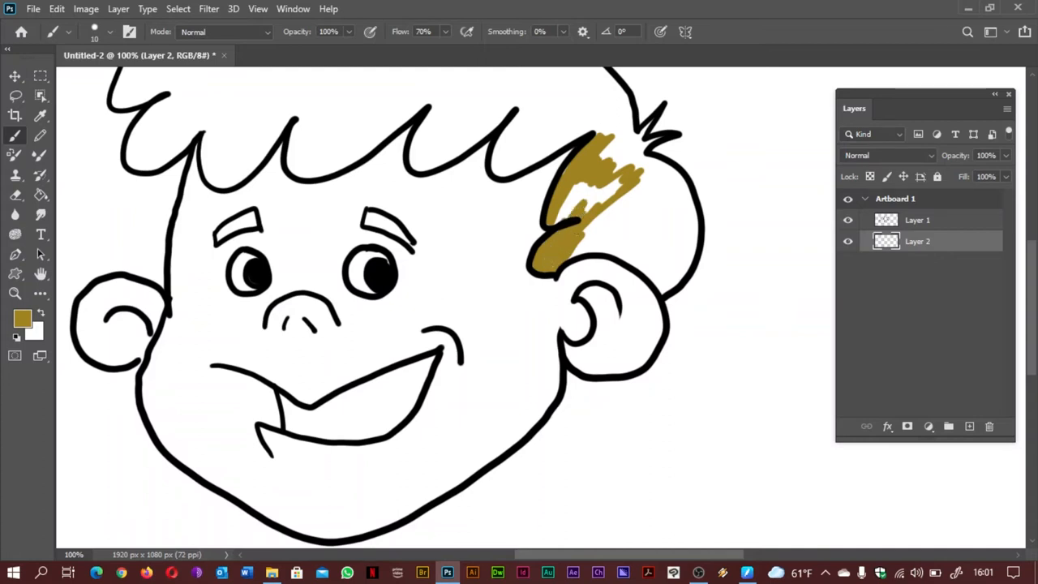
drag(568, 211, 616, 187)
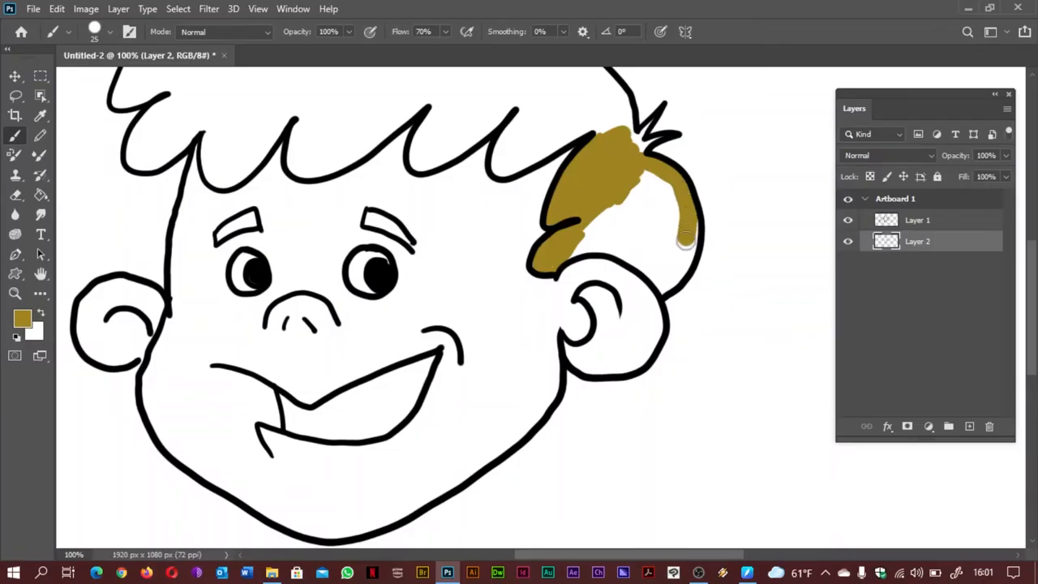
- Fill the remaining white streaks so the right hair tuft is solid brown
drag(685, 244, 665, 288)
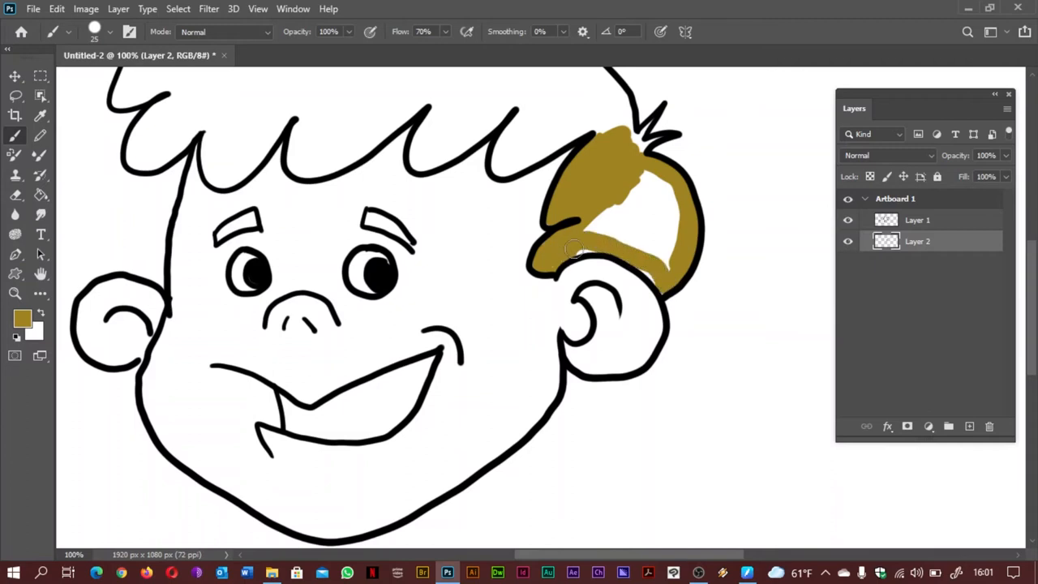
drag(576, 246, 652, 276)
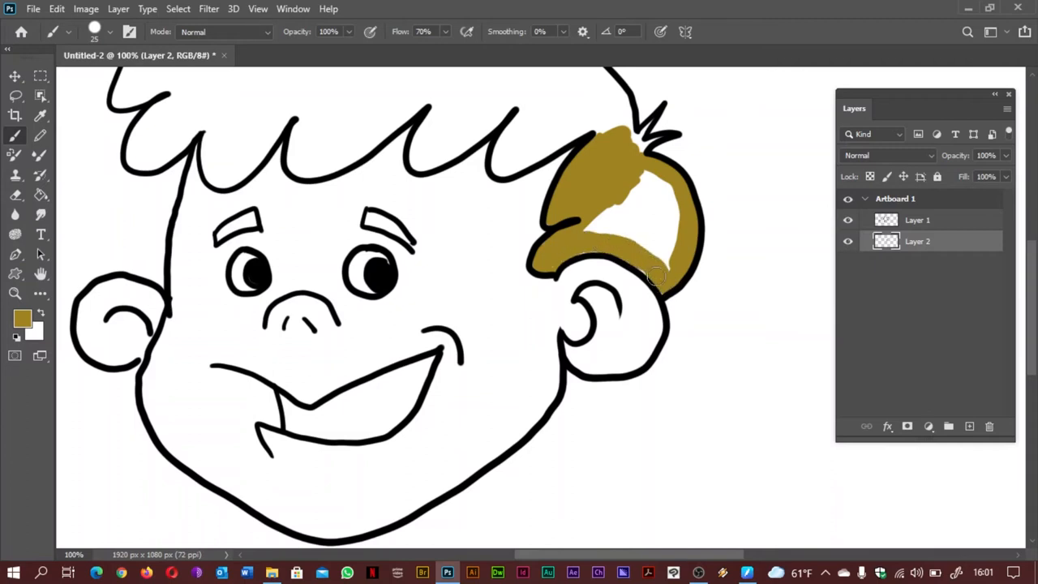
drag(657, 275, 649, 175)
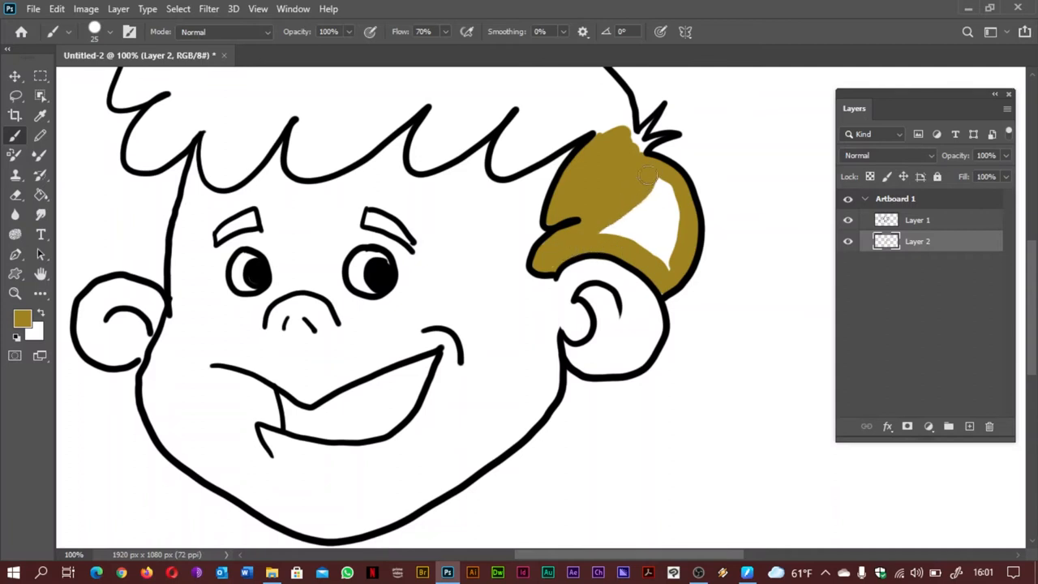
drag(649, 175, 635, 235)
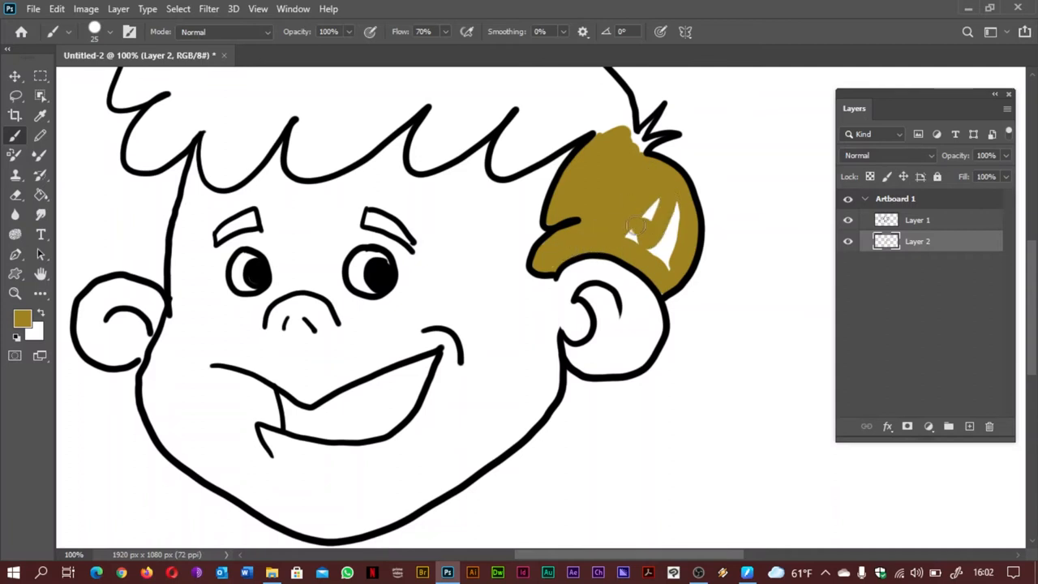
drag(640, 227, 668, 236)
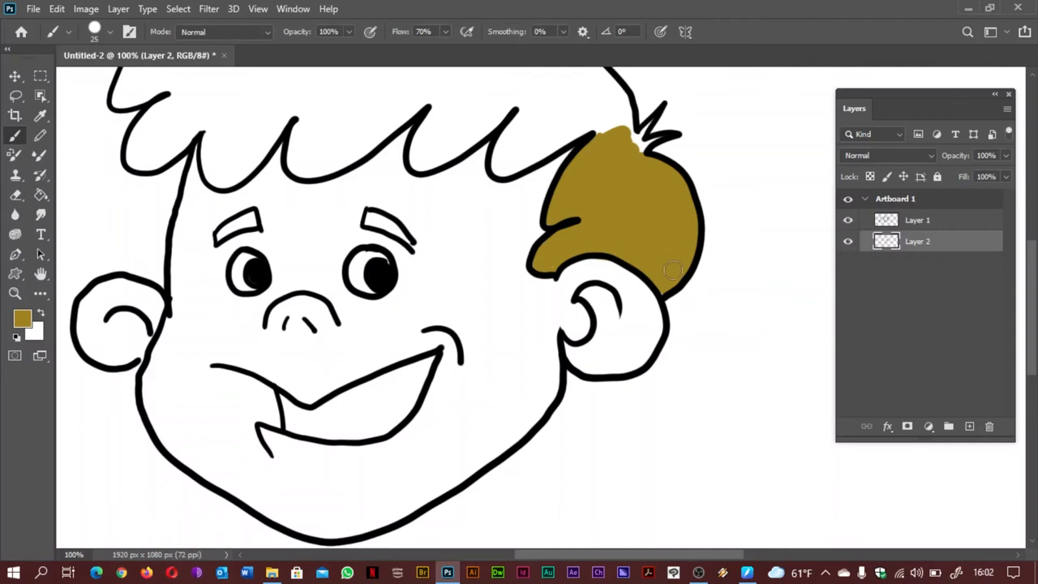
mouse_move(655, 211)
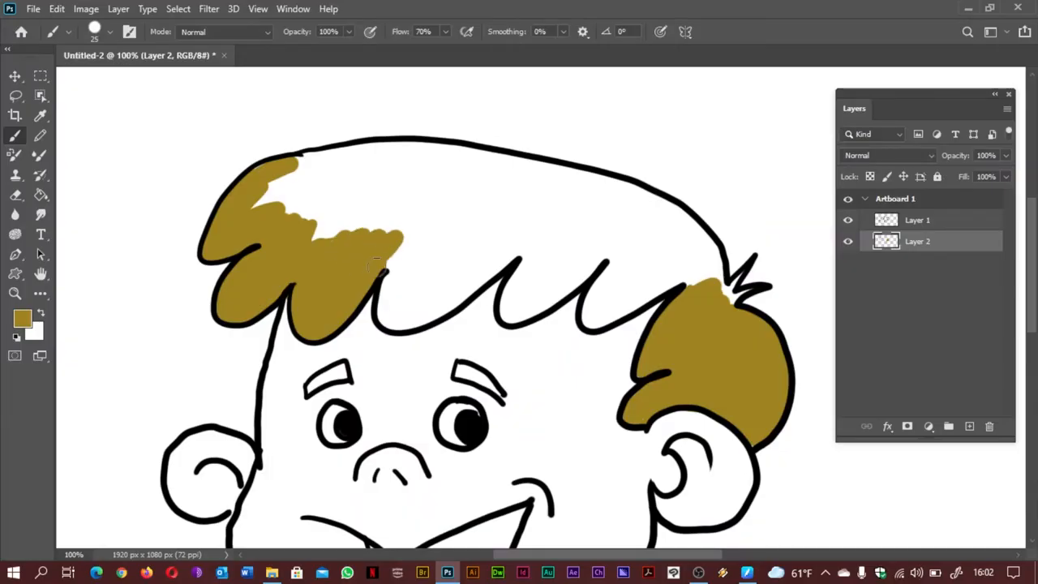
- Paint the left fringe and middle spikes brown, joining them to the right tuft
drag(390, 243, 405, 321)
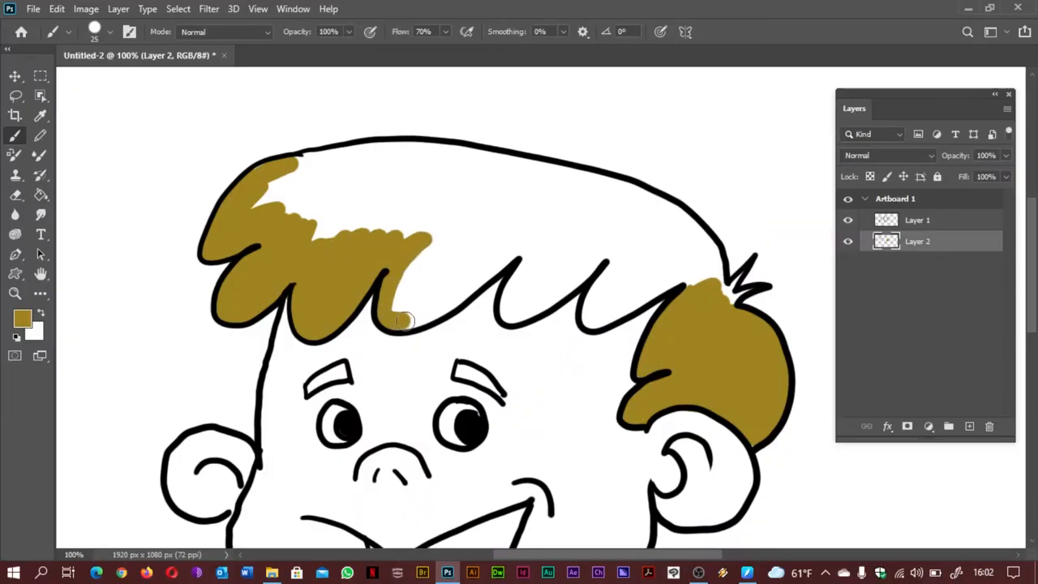
drag(405, 321, 522, 268)
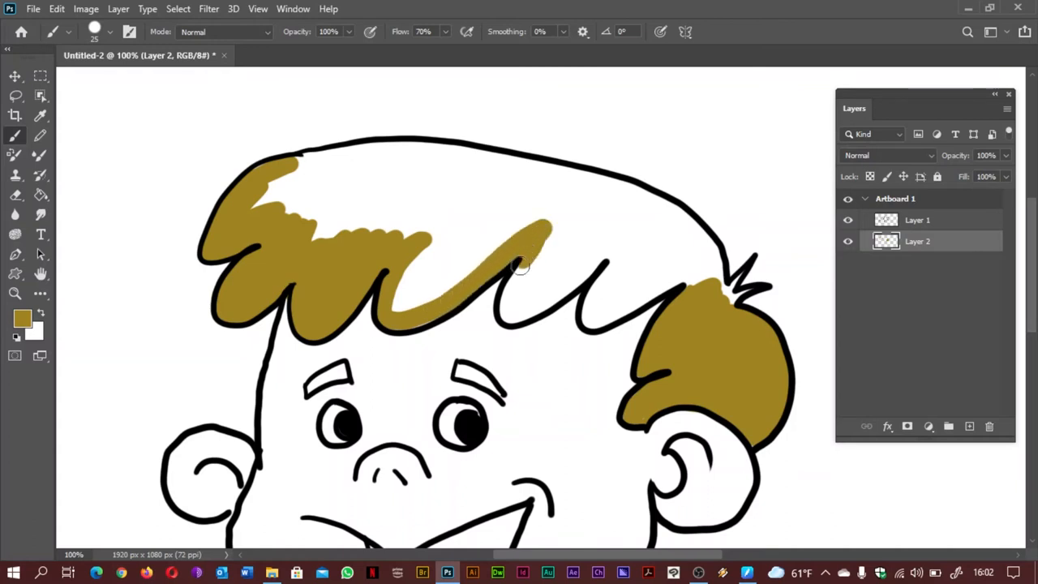
drag(519, 276, 607, 245)
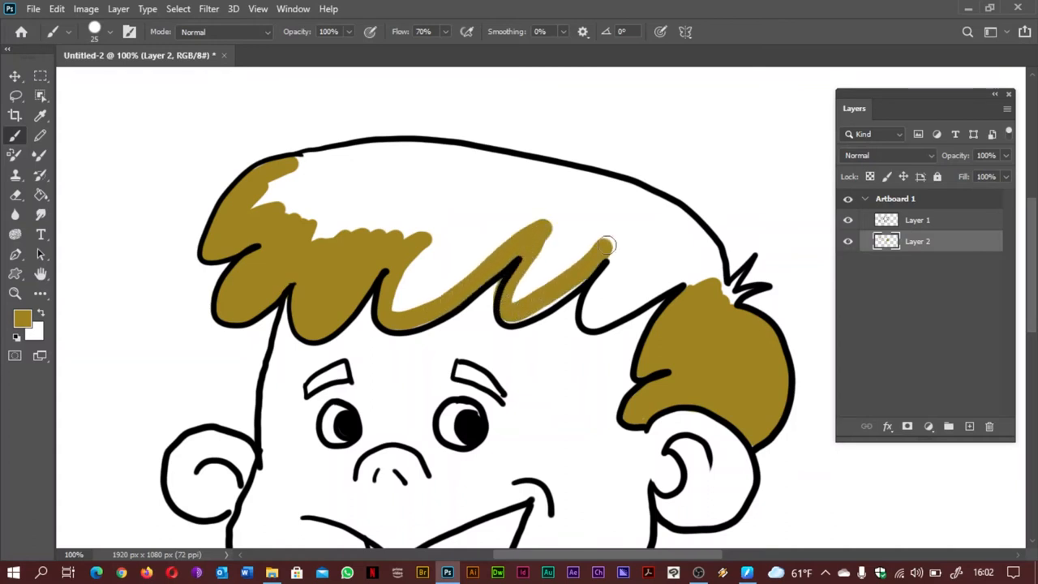
drag(608, 245, 543, 292)
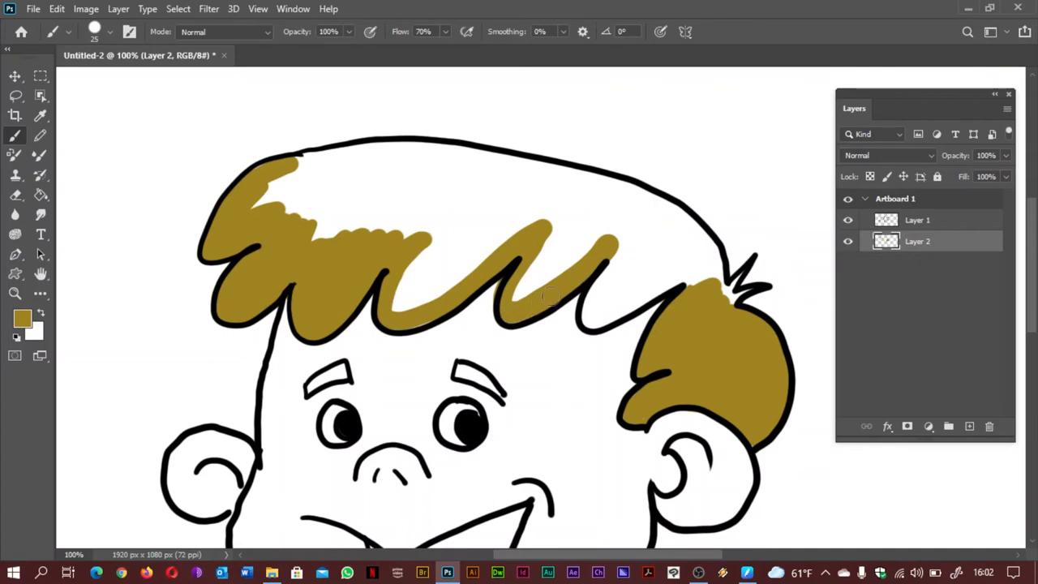
drag(548, 300, 592, 321)
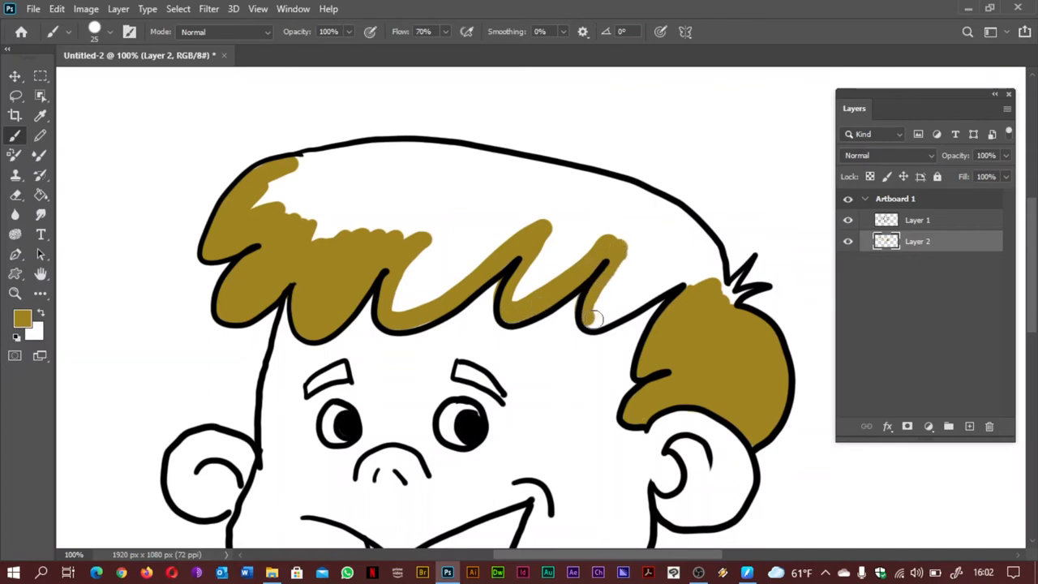
drag(597, 324, 713, 268)
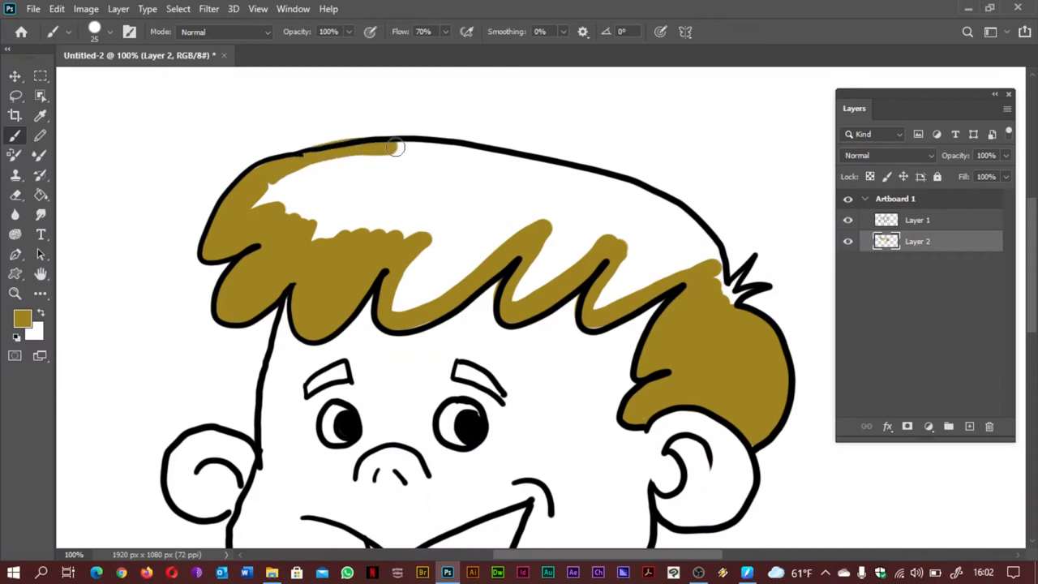
- Fill the hair's top edge and last white patch brown, then colour both eyebrows
drag(398, 148, 576, 175)
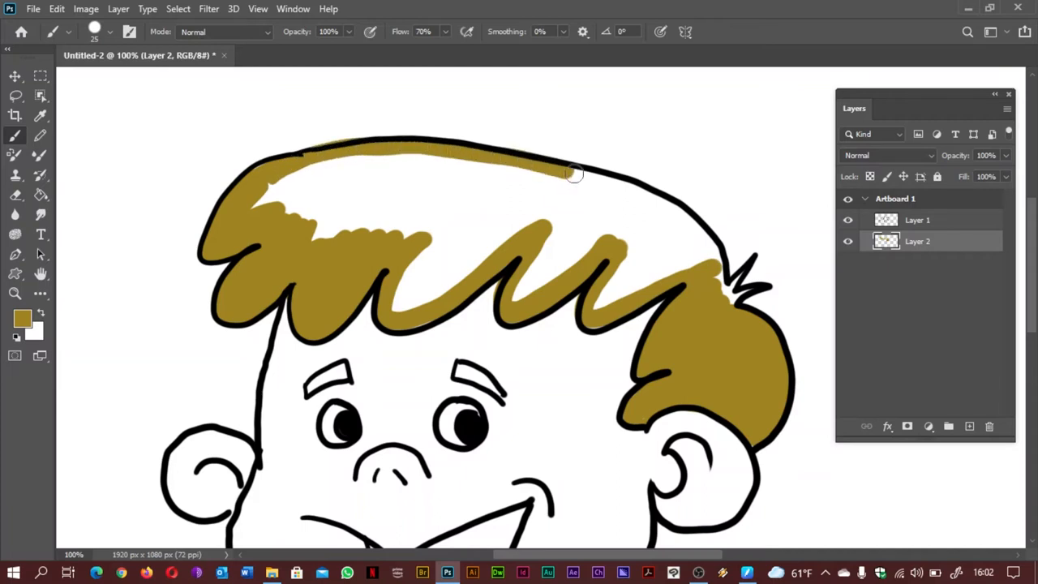
drag(571, 172, 710, 252)
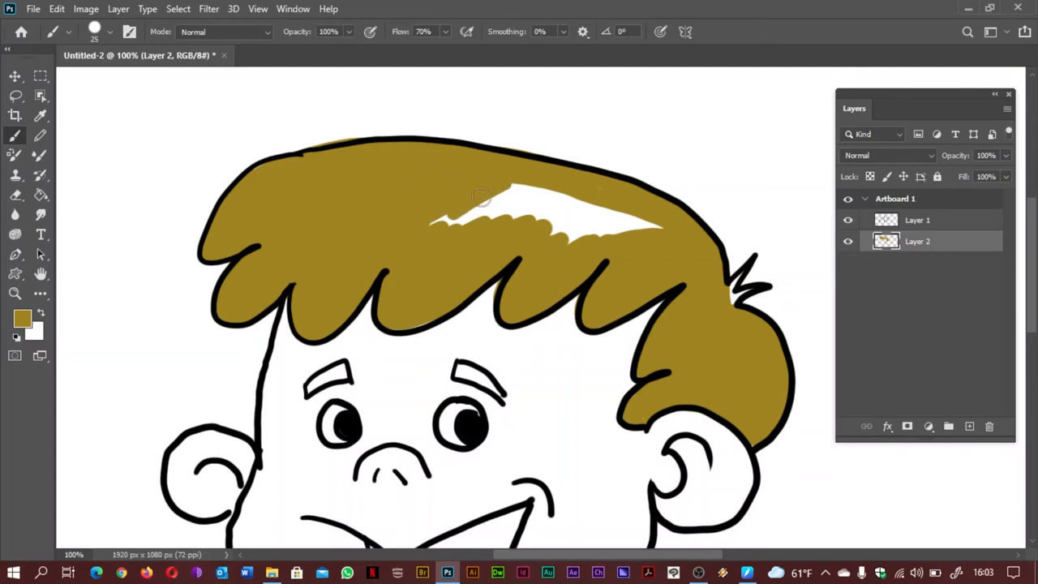
drag(479, 198, 661, 241)
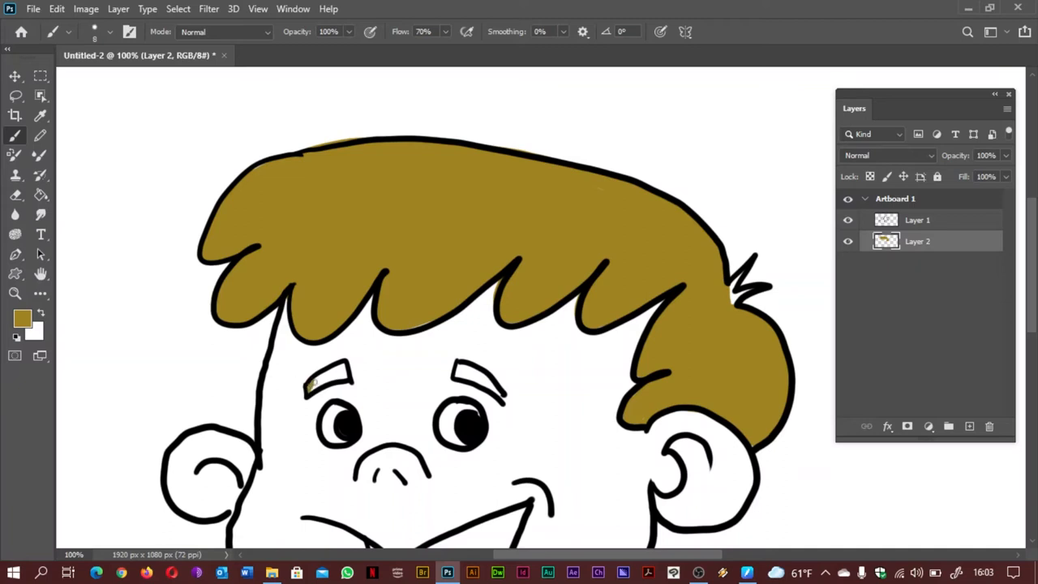
drag(309, 386, 344, 370)
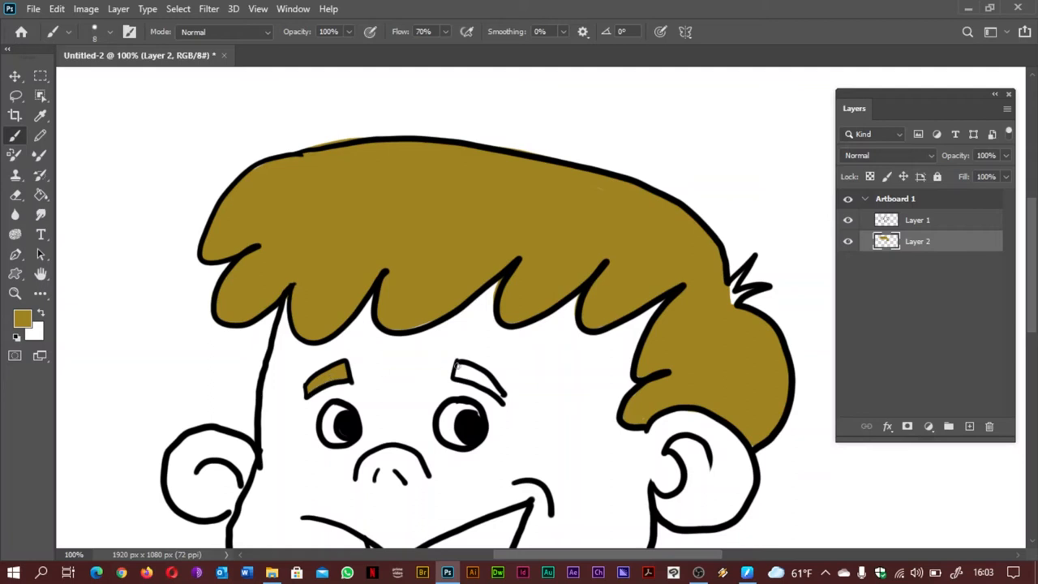
click(461, 372)
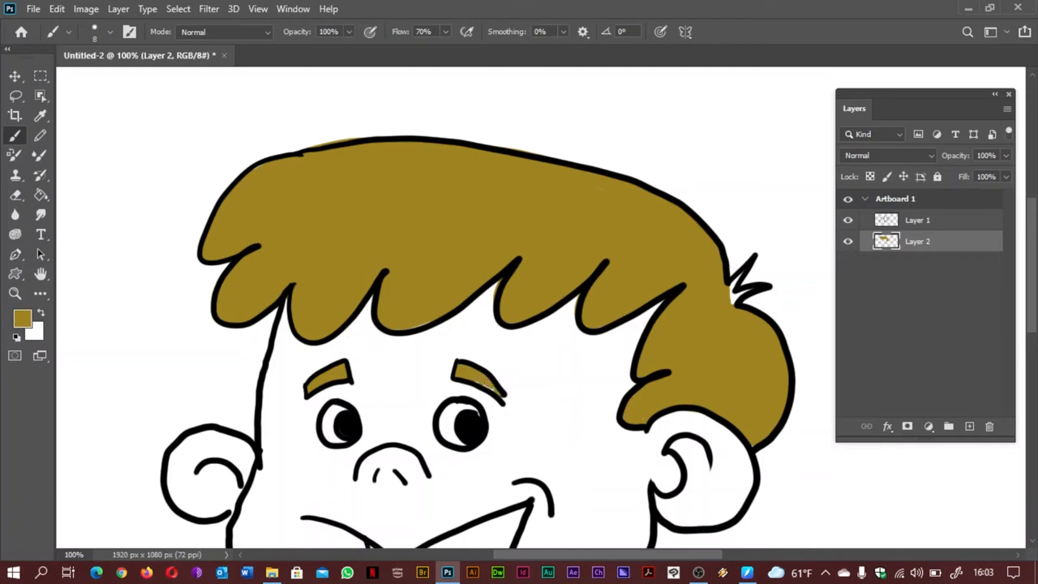
- Pick a light yellow skin colour as the foreground in the Color Picker
click(23, 318)
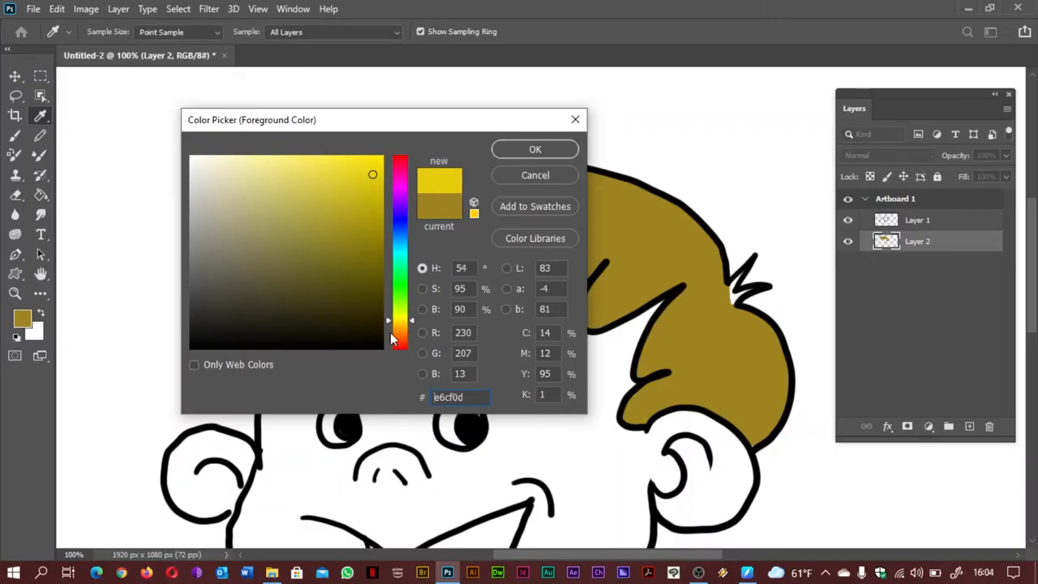
drag(393, 339, 409, 324)
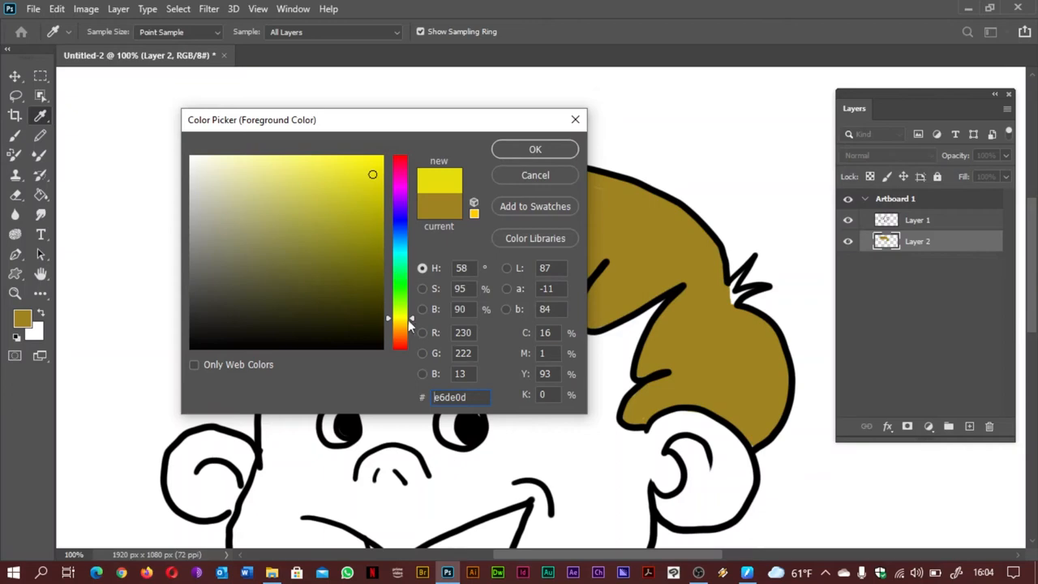
click(535, 150)
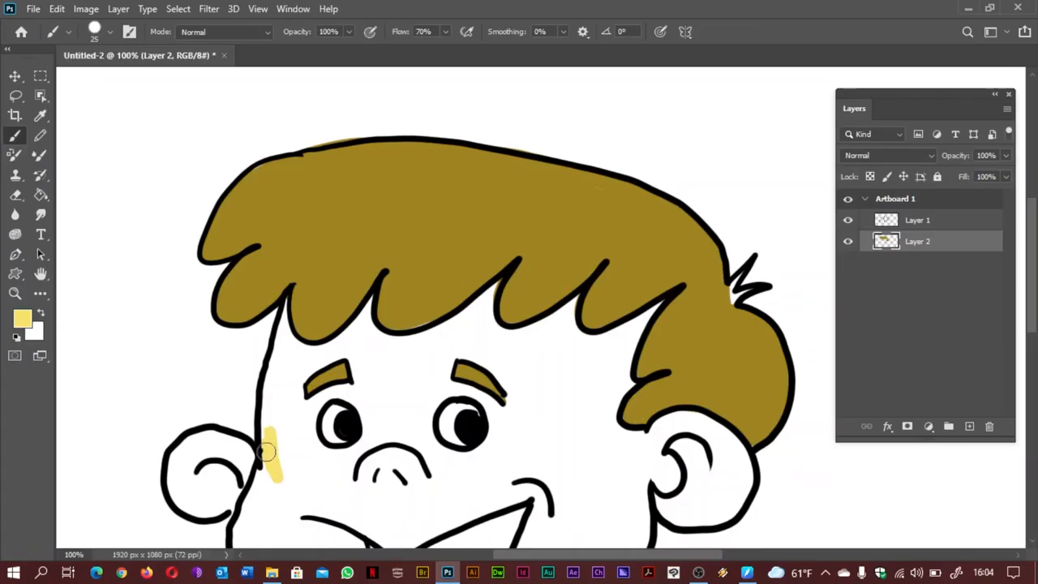
- Paint yellow along the face edge by the left ear and fill the left ear
drag(270, 453, 282, 324)
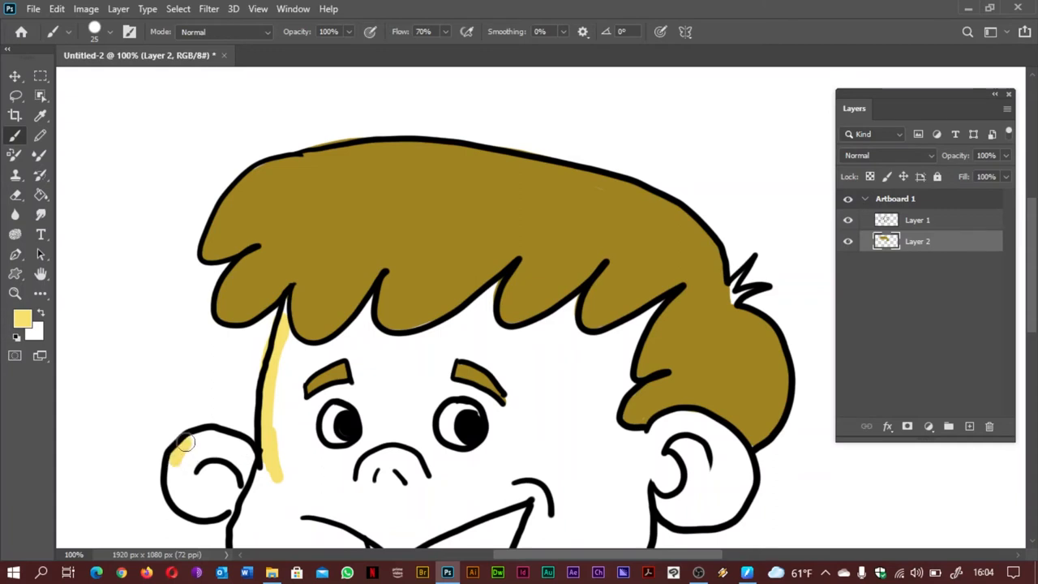
drag(185, 441, 243, 457)
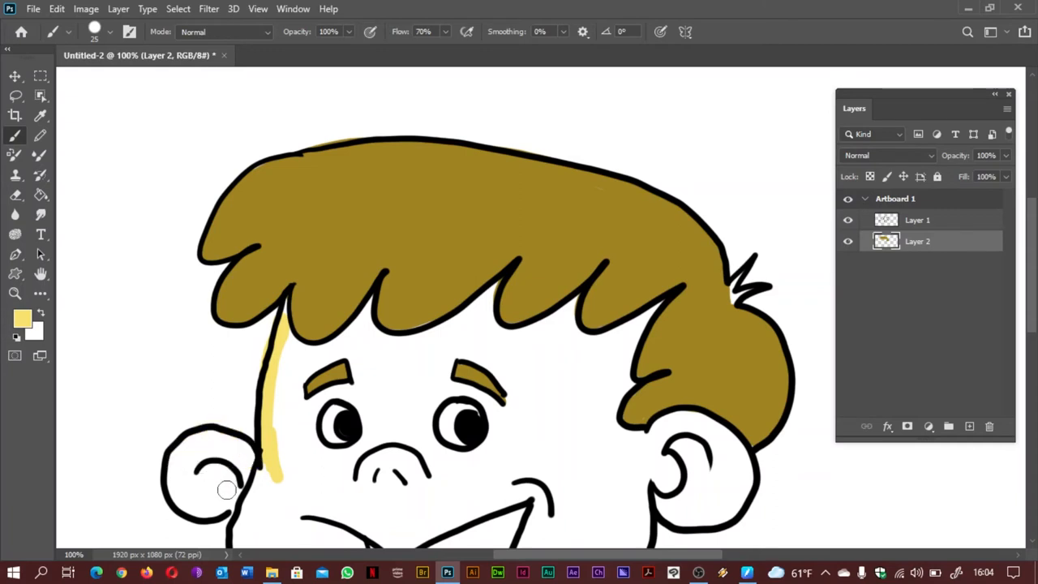
drag(227, 490, 182, 501)
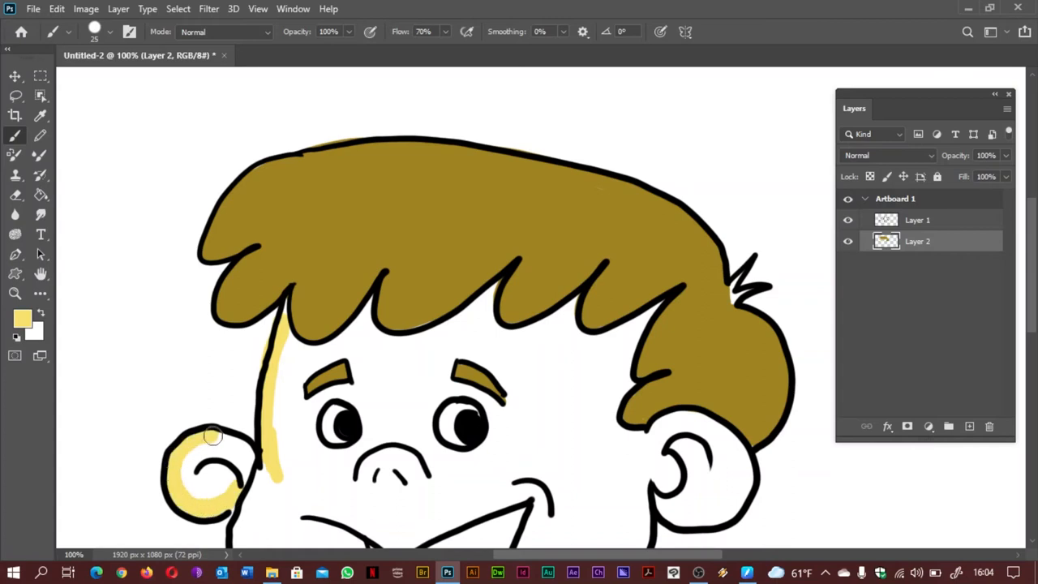
drag(212, 434, 195, 446)
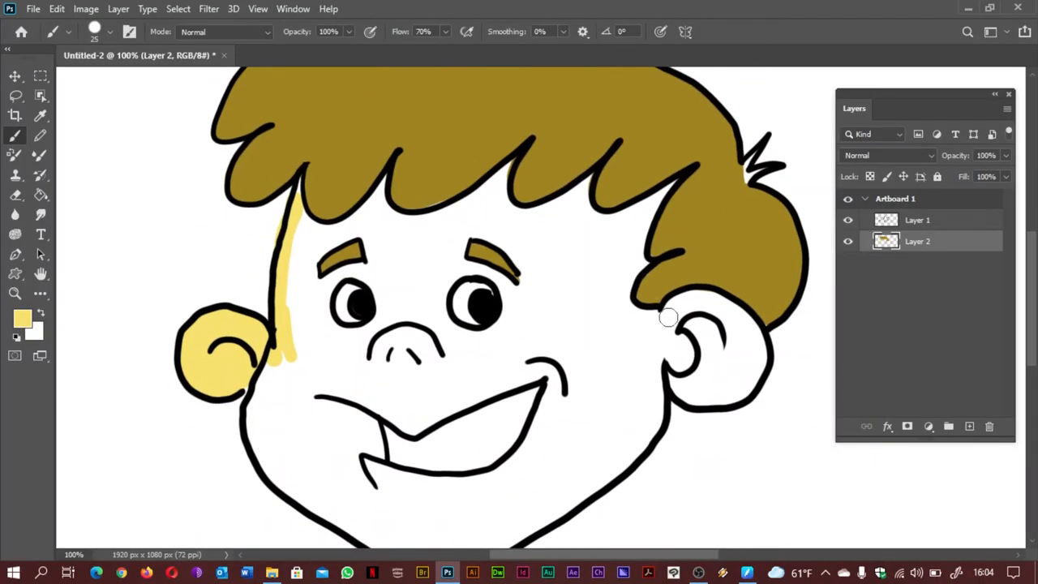
- Fill the right ear with yellow and extend yellow down the left cheek and jaw
drag(667, 316, 723, 310)
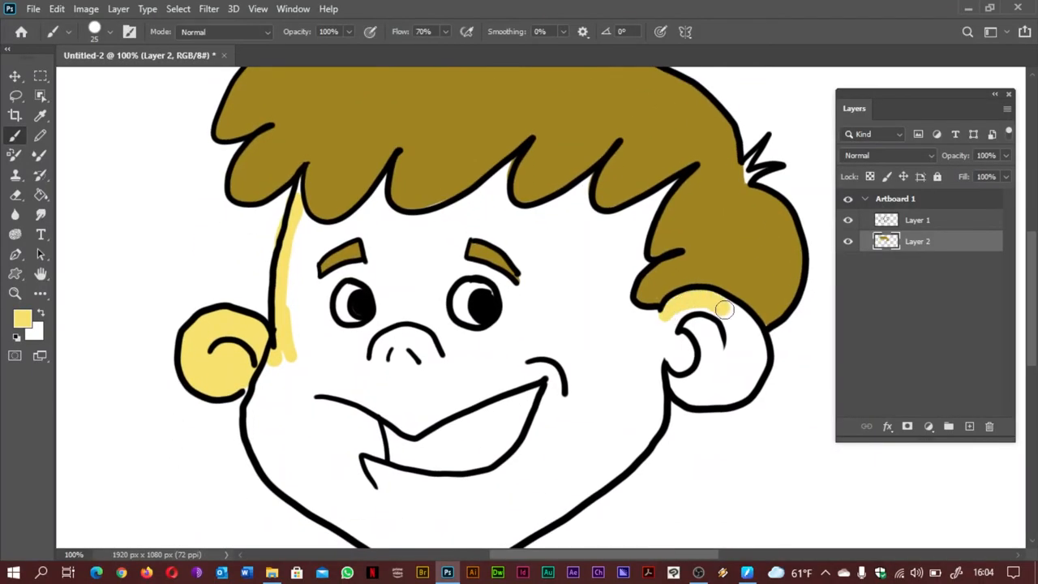
drag(723, 310, 677, 370)
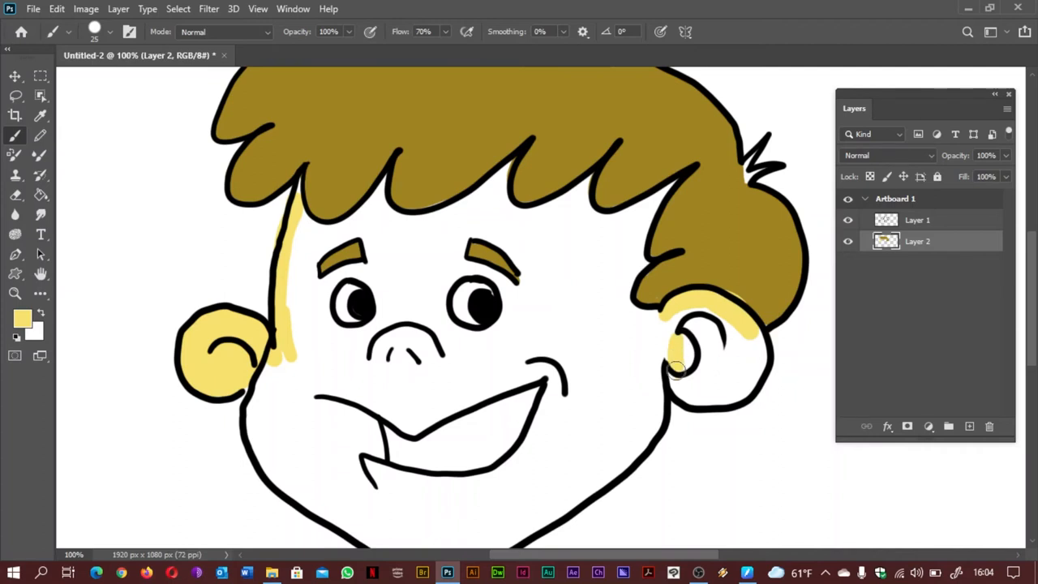
drag(678, 370, 722, 396)
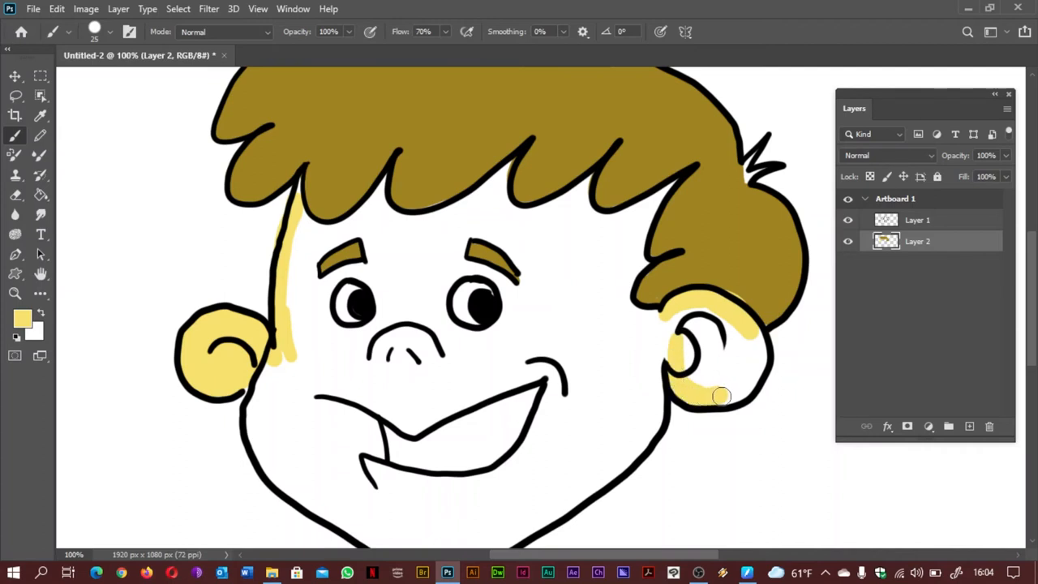
drag(722, 396, 754, 374)
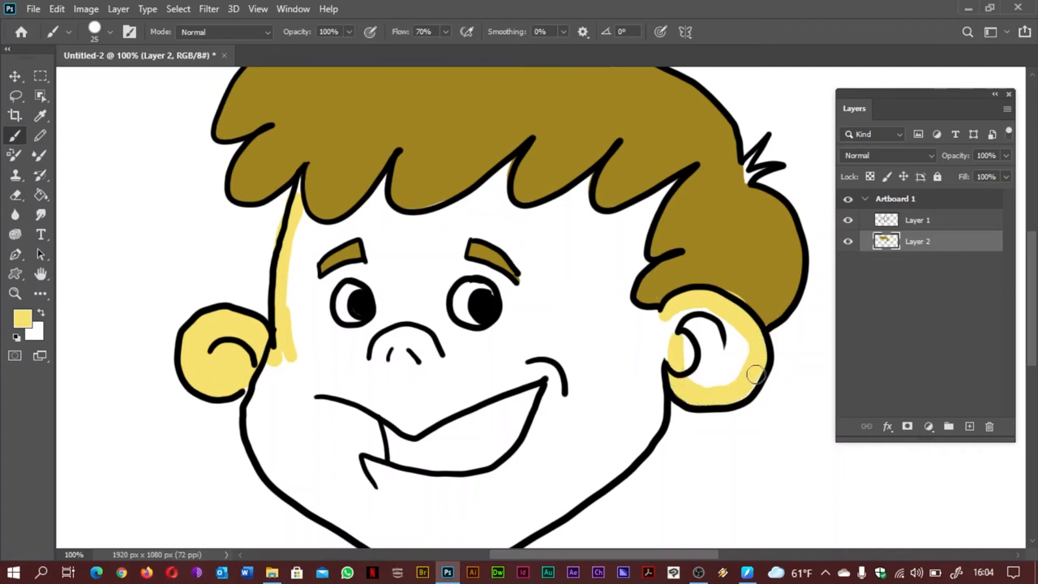
drag(754, 373, 717, 327)
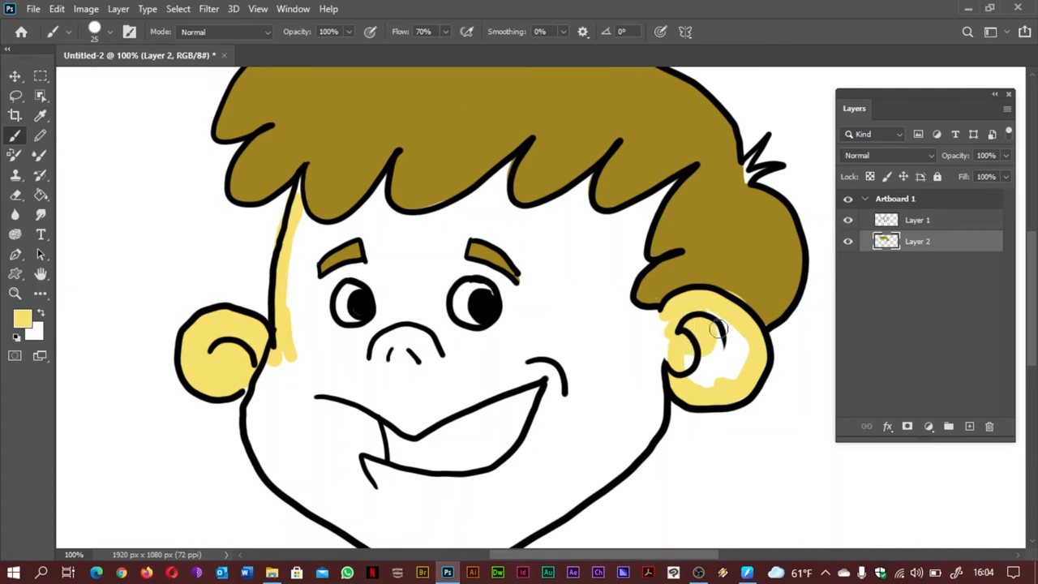
drag(717, 327, 717, 369)
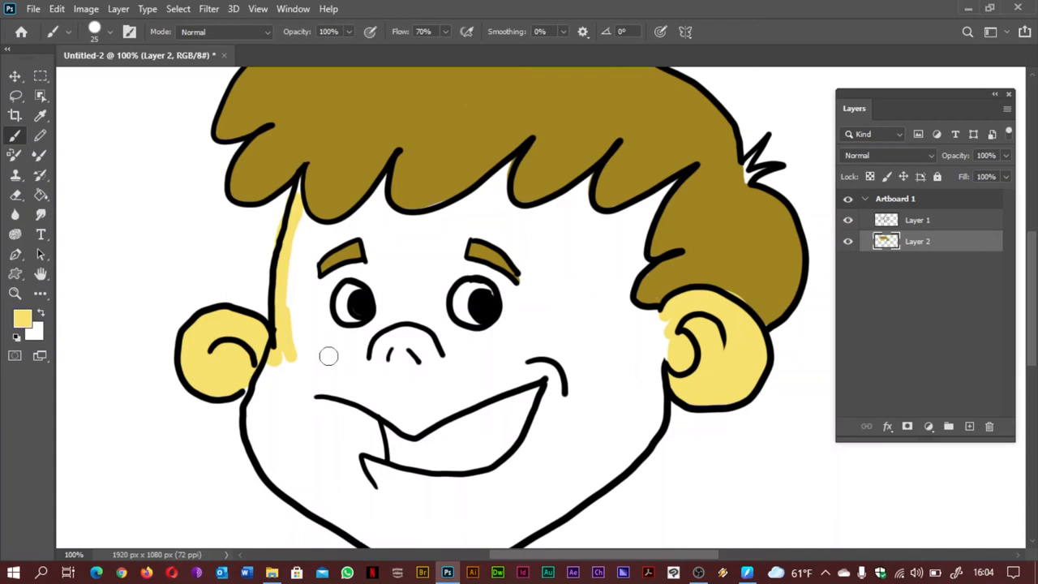
drag(328, 357, 260, 399)
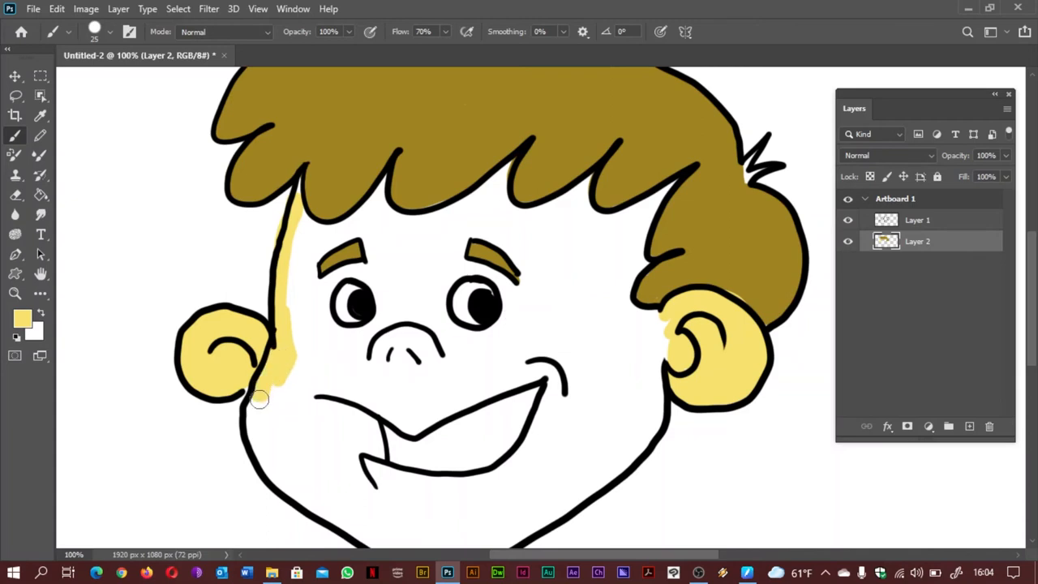
drag(259, 397, 257, 434)
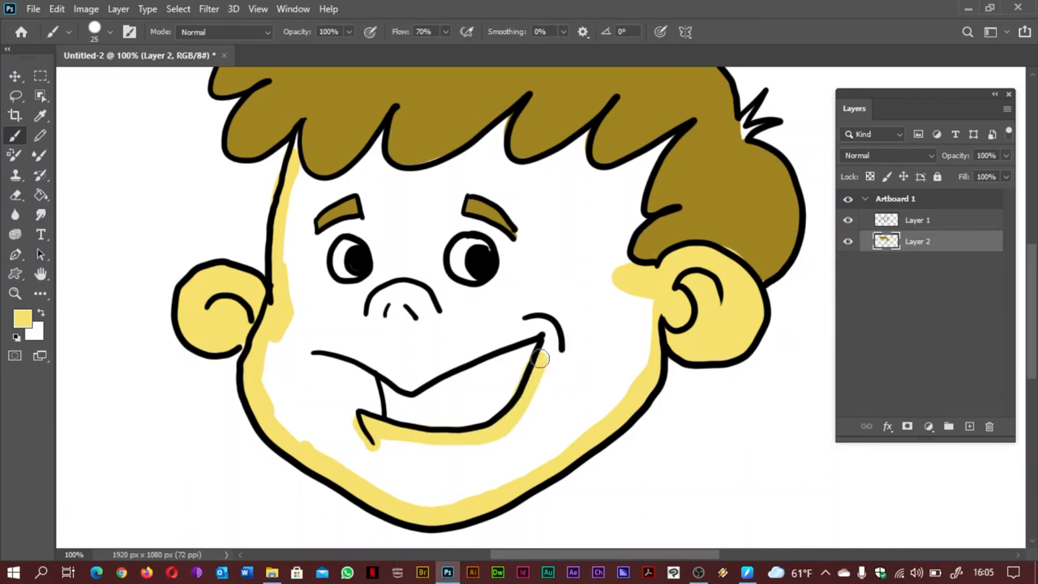
- Paint yellow around the mouth line, the left eye and across the right cheek to the chin
drag(538, 360, 380, 360)
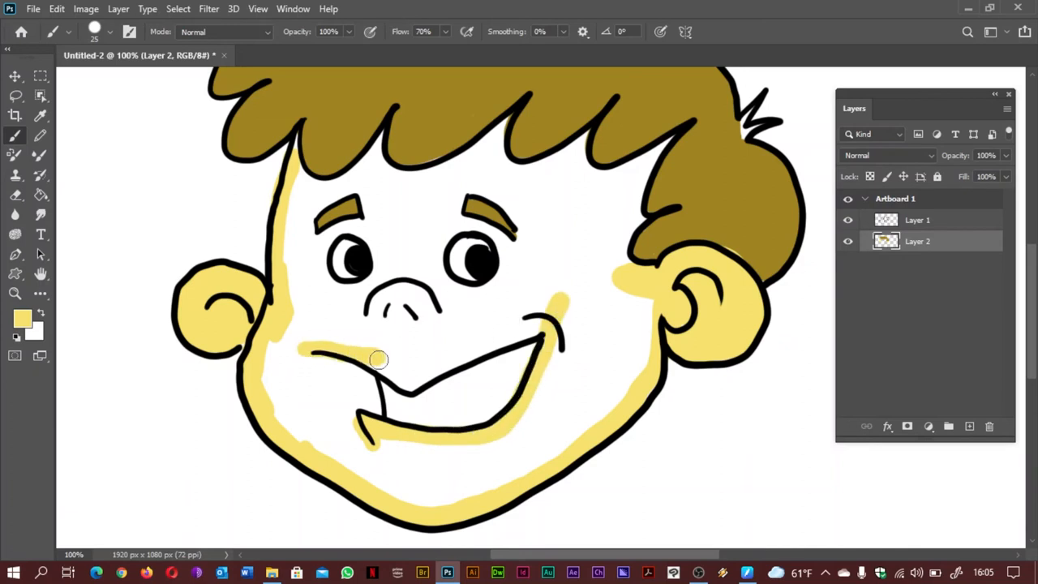
drag(379, 360, 411, 382)
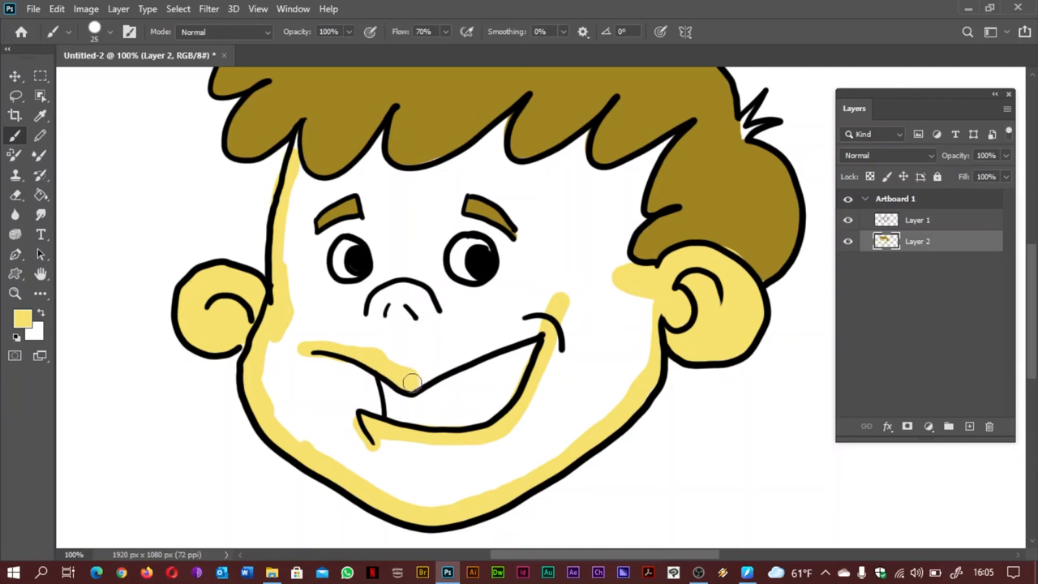
drag(409, 382, 541, 310)
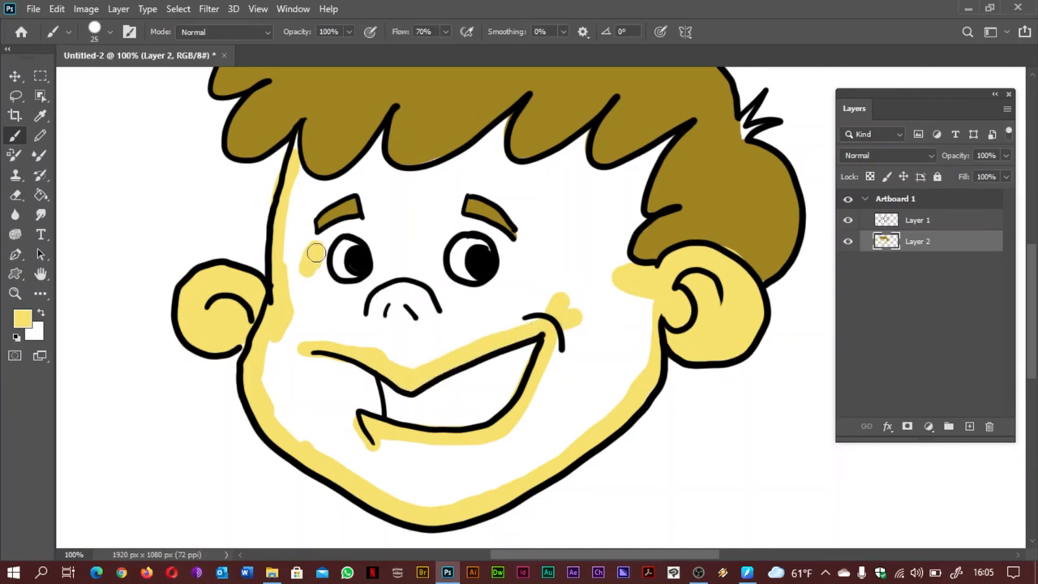
drag(312, 253, 375, 237)
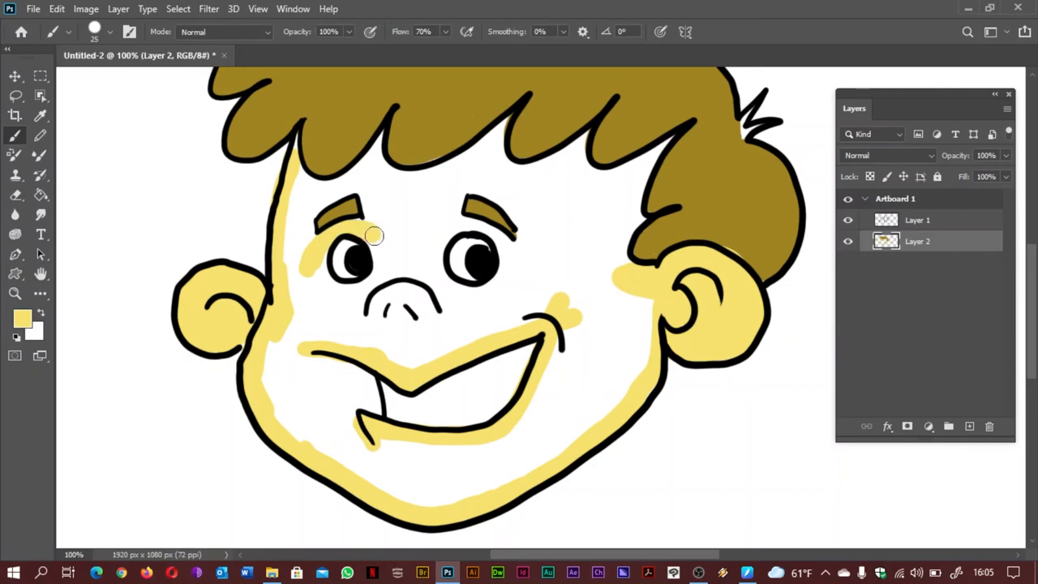
drag(373, 235, 446, 285)
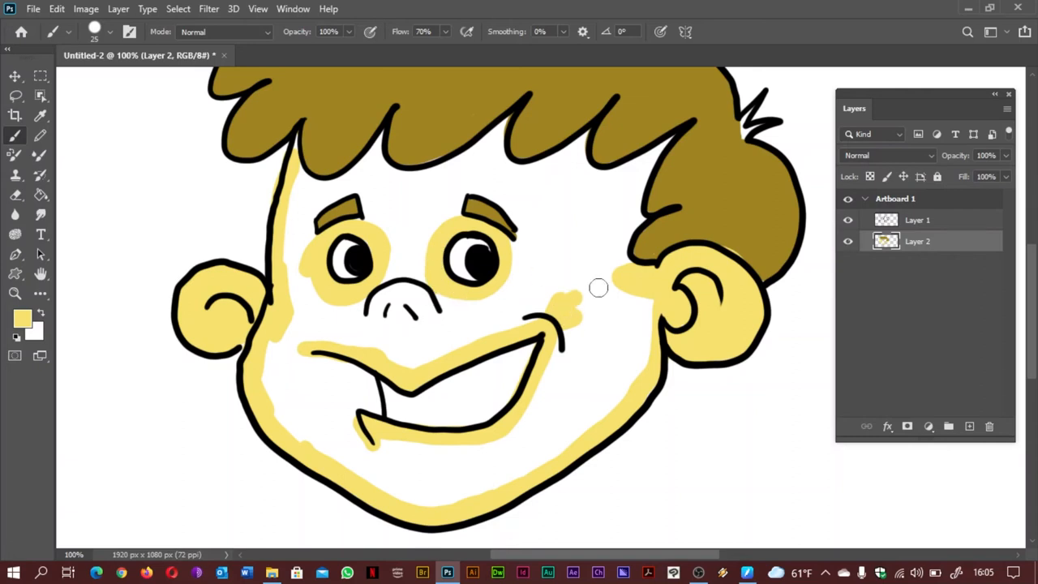
drag(599, 289, 588, 350)
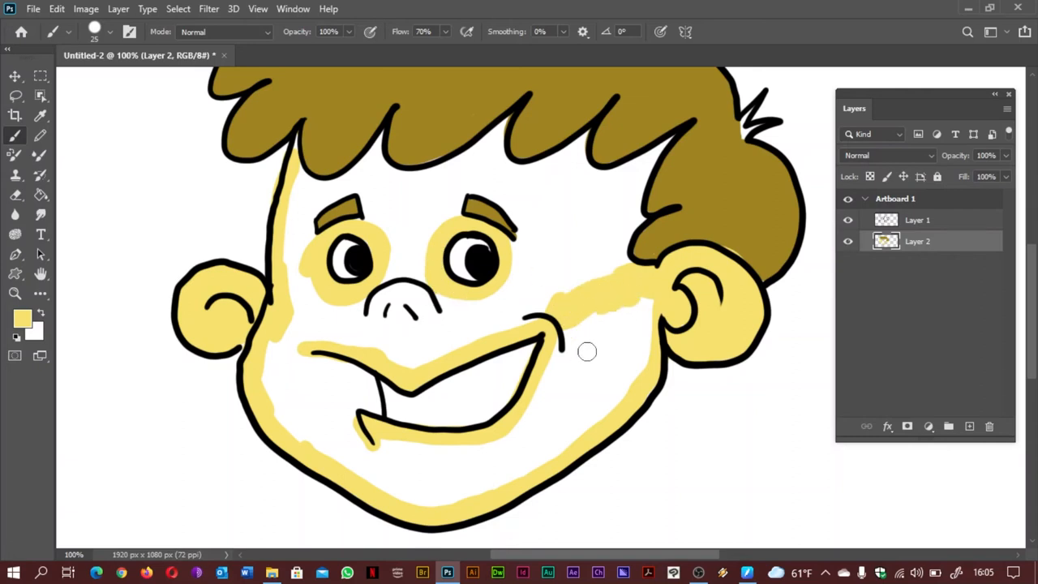
drag(587, 350, 617, 315)
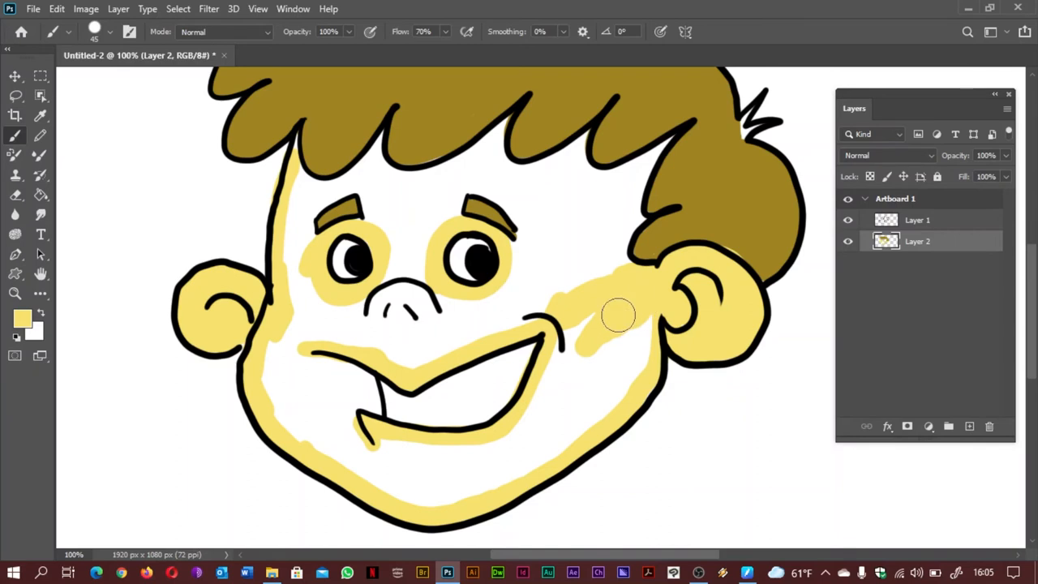
drag(619, 315, 568, 432)
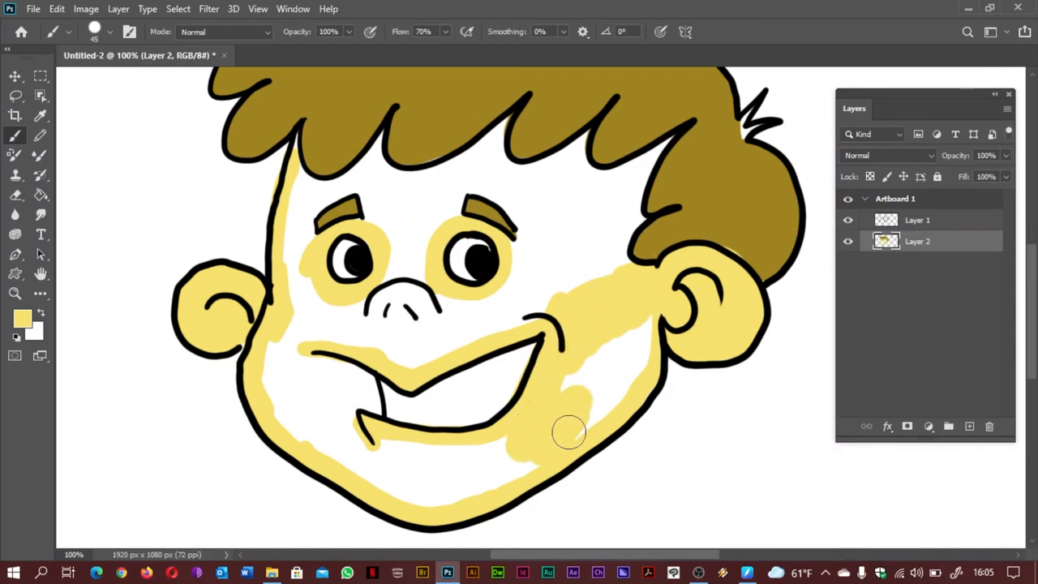
drag(567, 431, 603, 402)
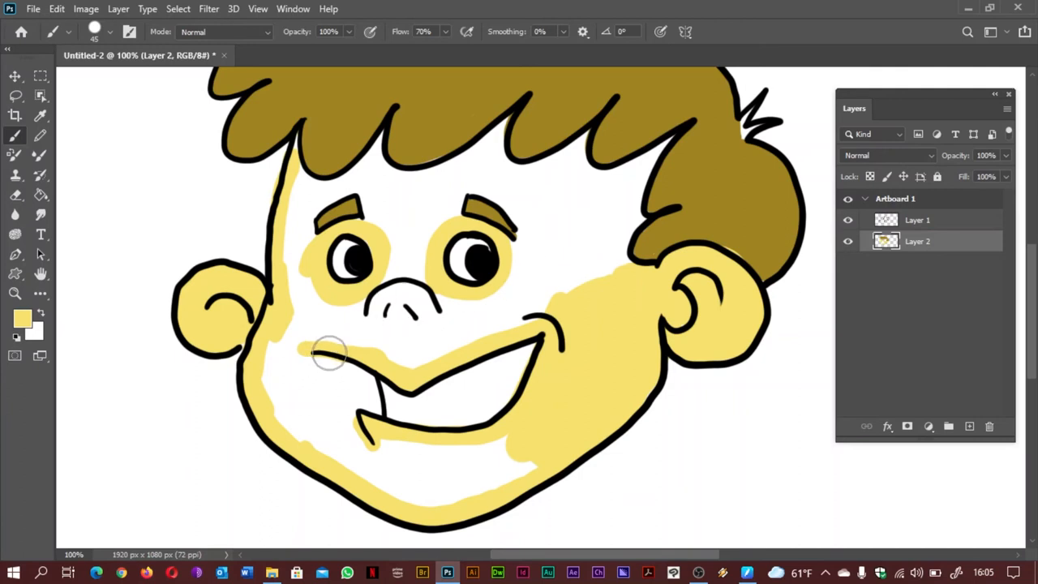
- Fill the chin, lower jaw and left cheek so the lower face is solid yellow
drag(328, 353, 365, 425)
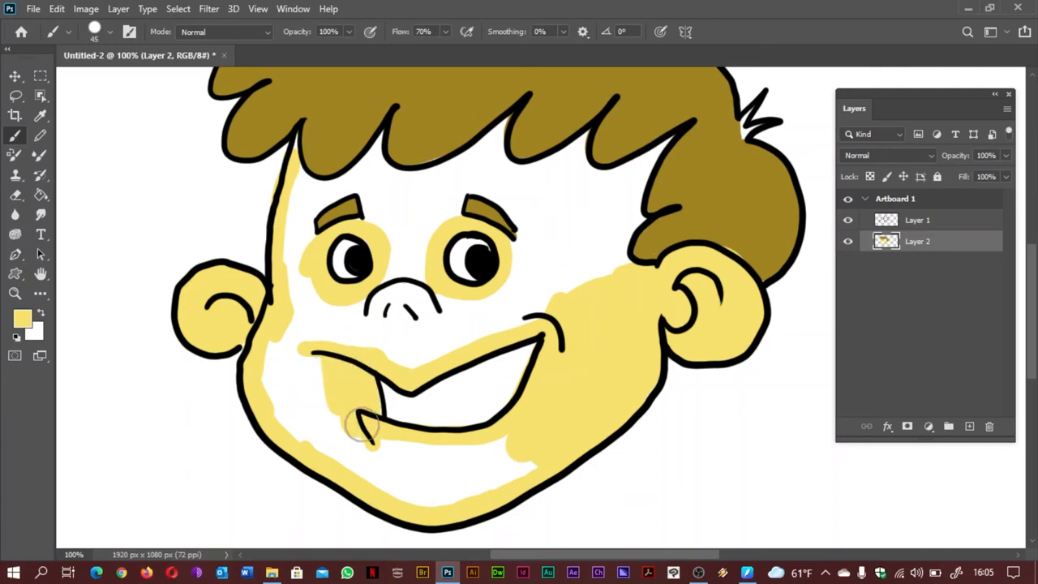
drag(360, 430, 509, 477)
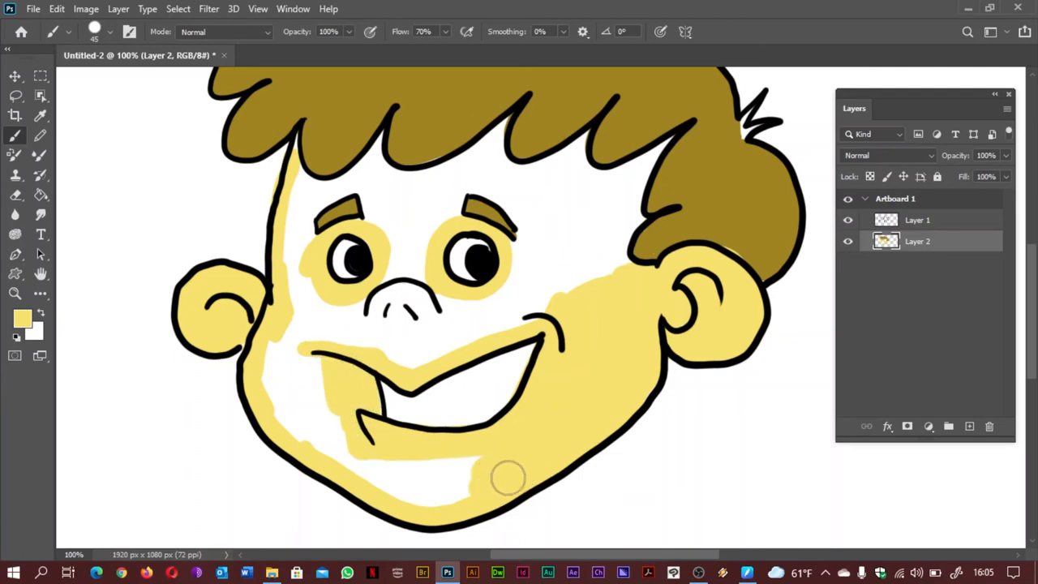
drag(509, 477, 299, 386)
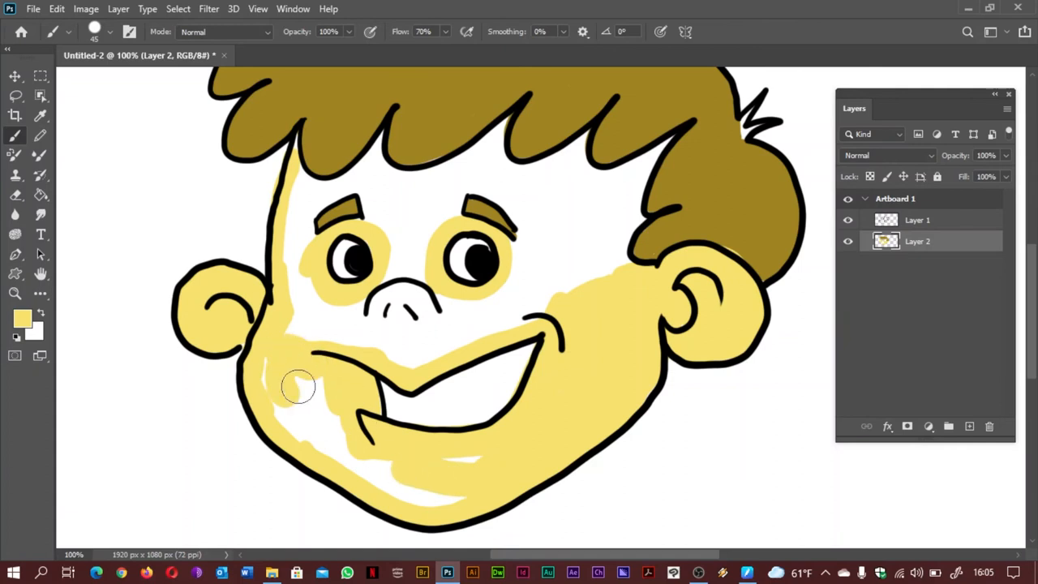
drag(298, 386, 337, 428)
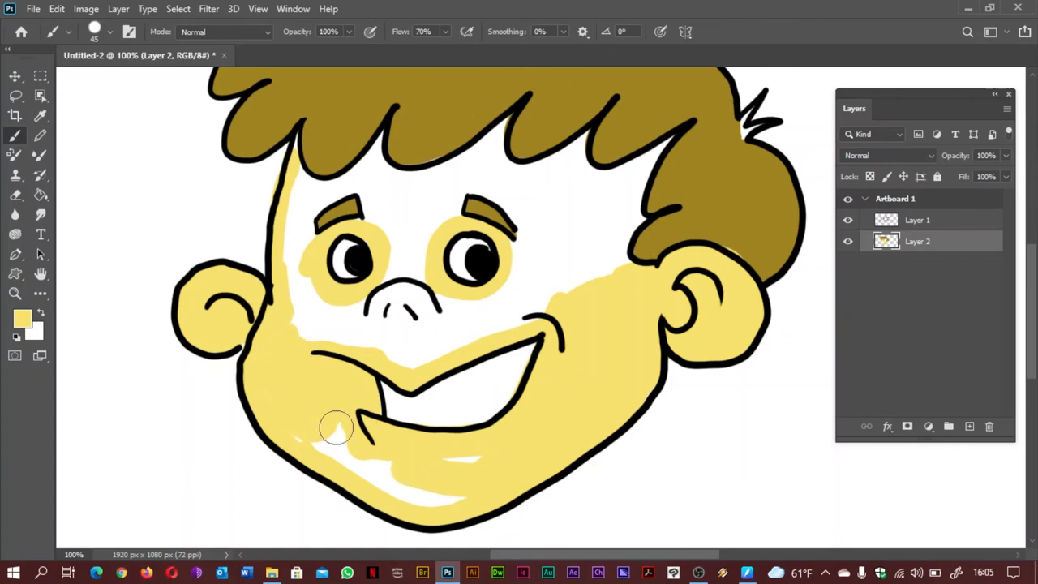
drag(337, 425, 387, 480)
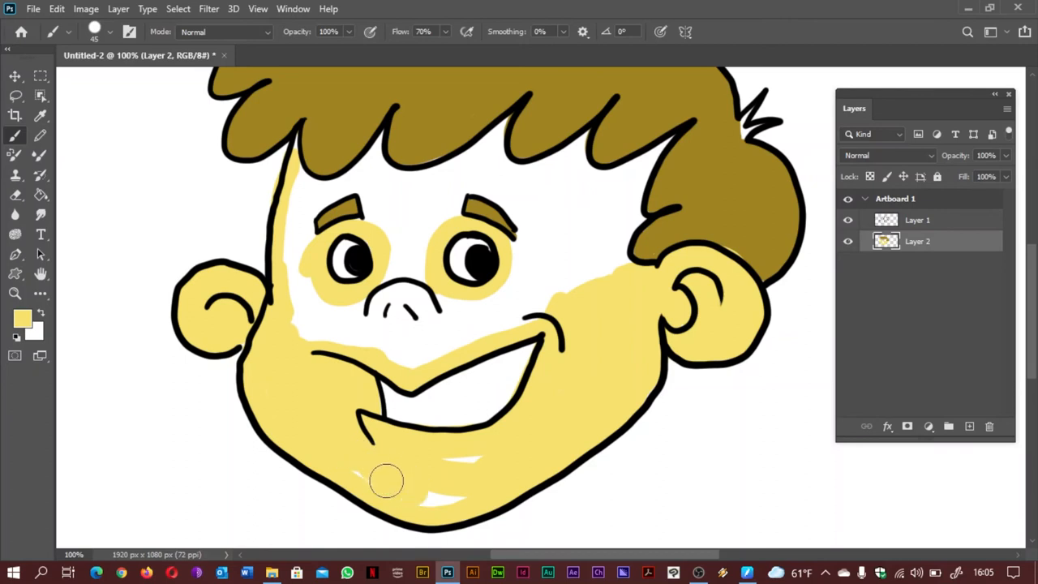
drag(386, 480, 386, 461)
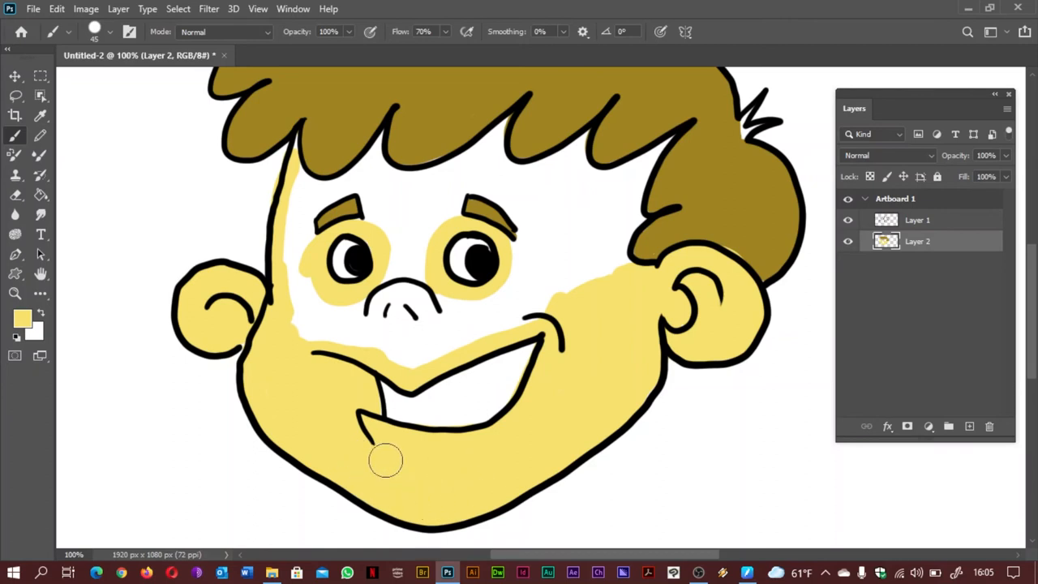
drag(386, 461, 295, 266)
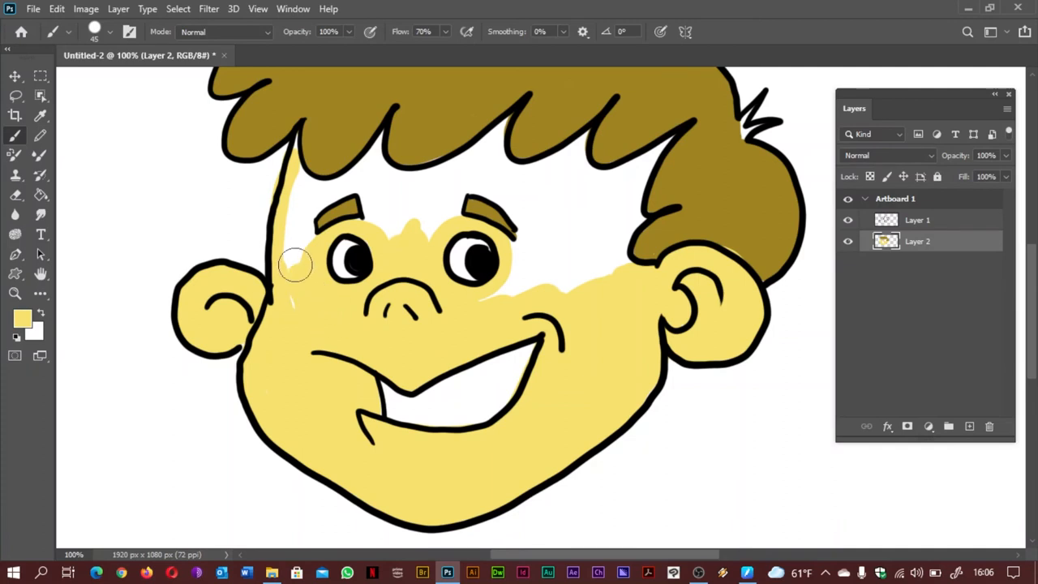
- Paint yellow above both eyes, the right temple and across the upper forehead
drag(295, 266, 522, 276)
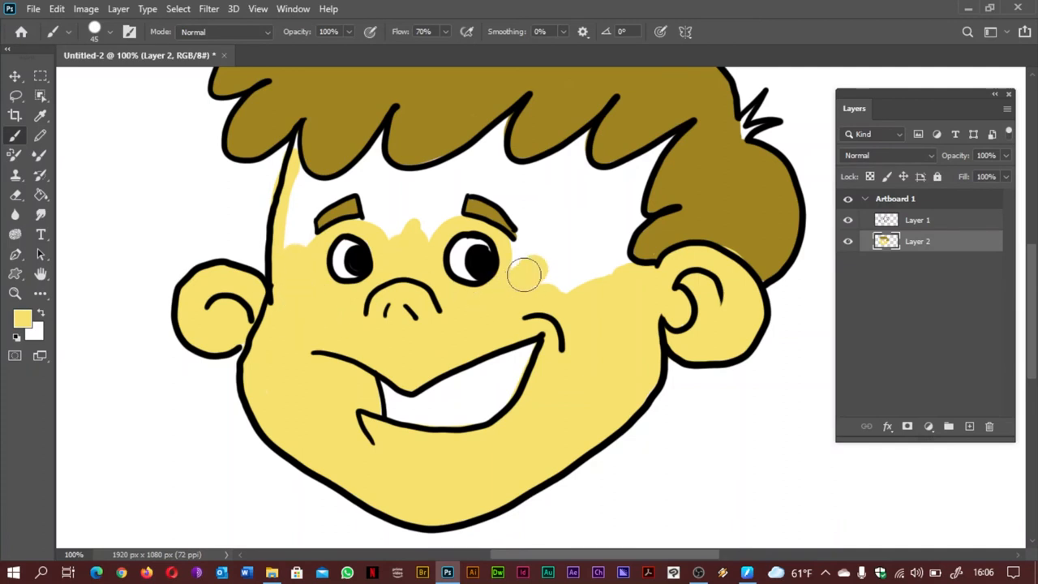
drag(523, 275, 577, 230)
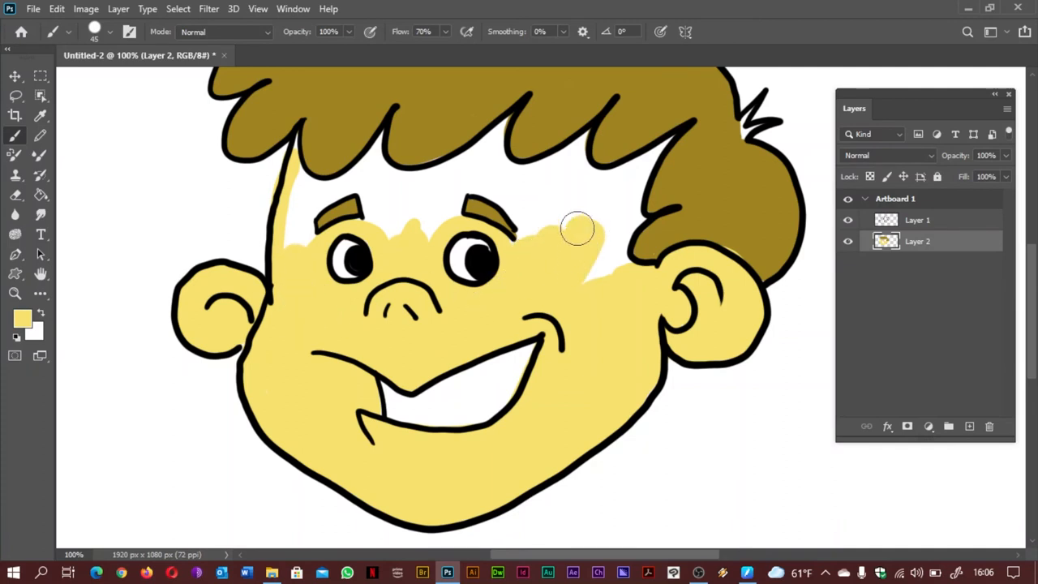
drag(576, 227, 592, 284)
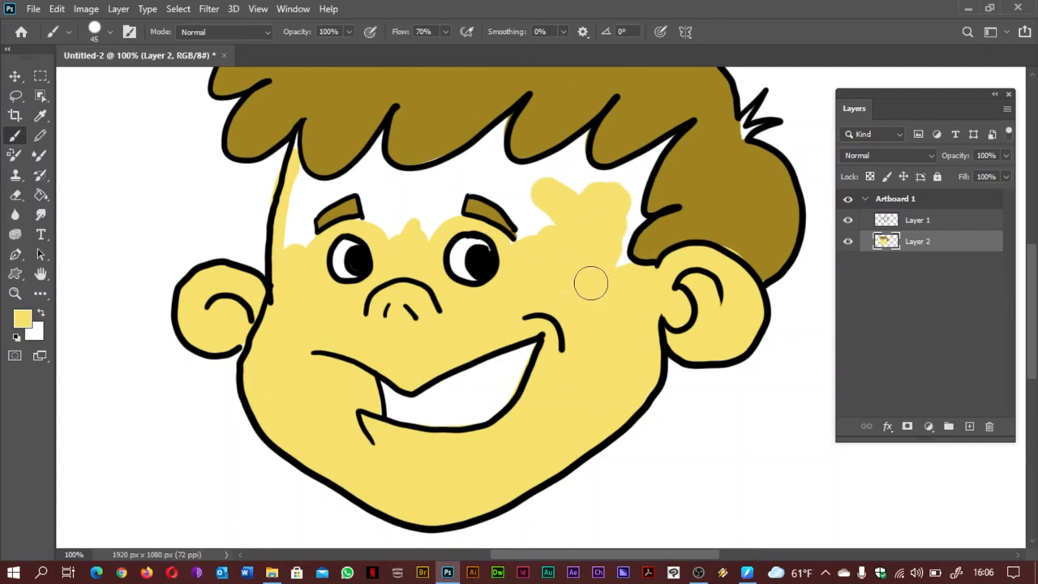
drag(592, 282, 380, 197)
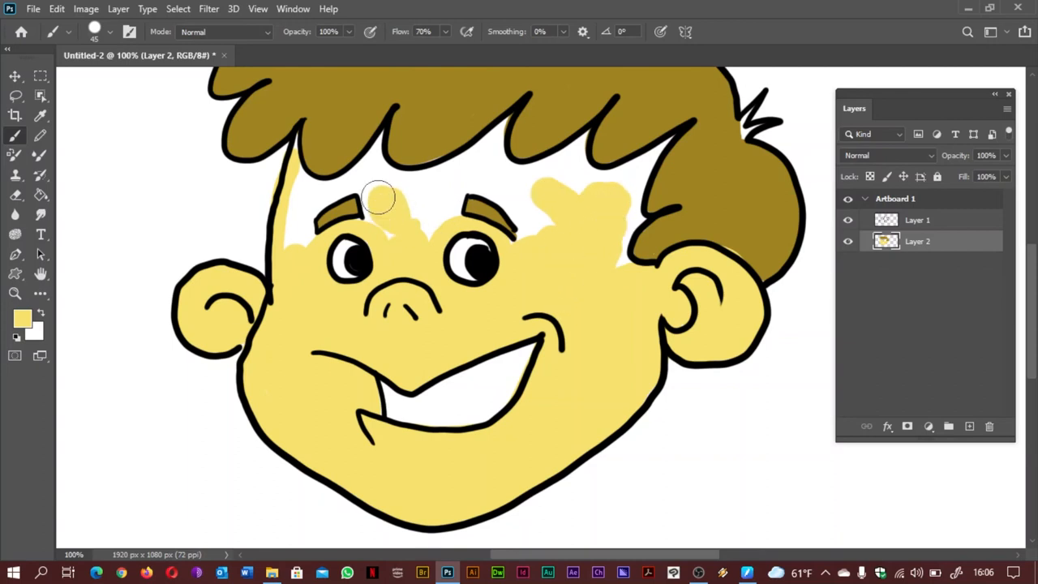
drag(376, 198, 421, 227)
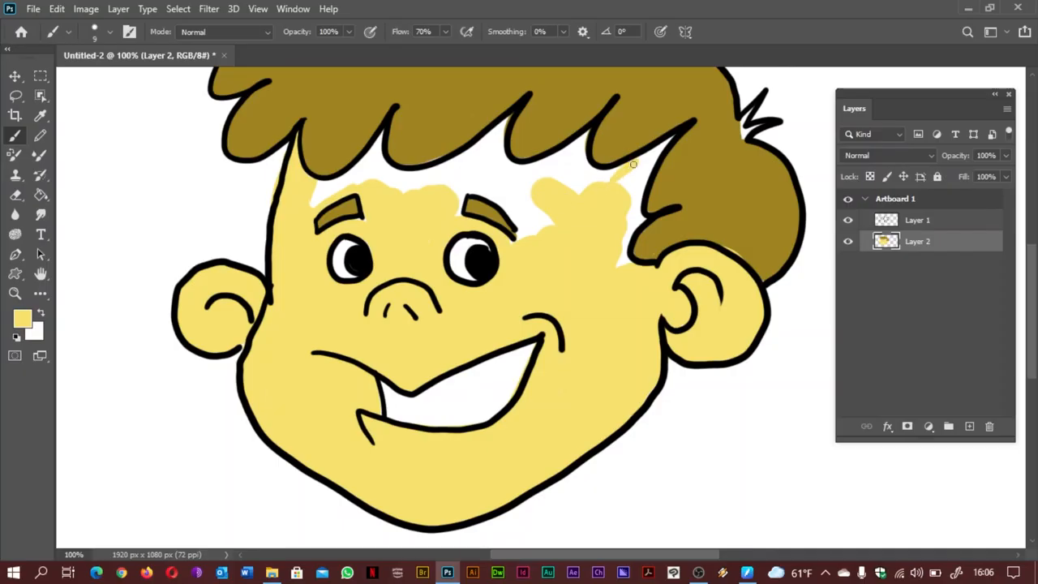
- Fill the right and centre forehead up to the hairline, covering white streaks
drag(635, 162, 626, 211)
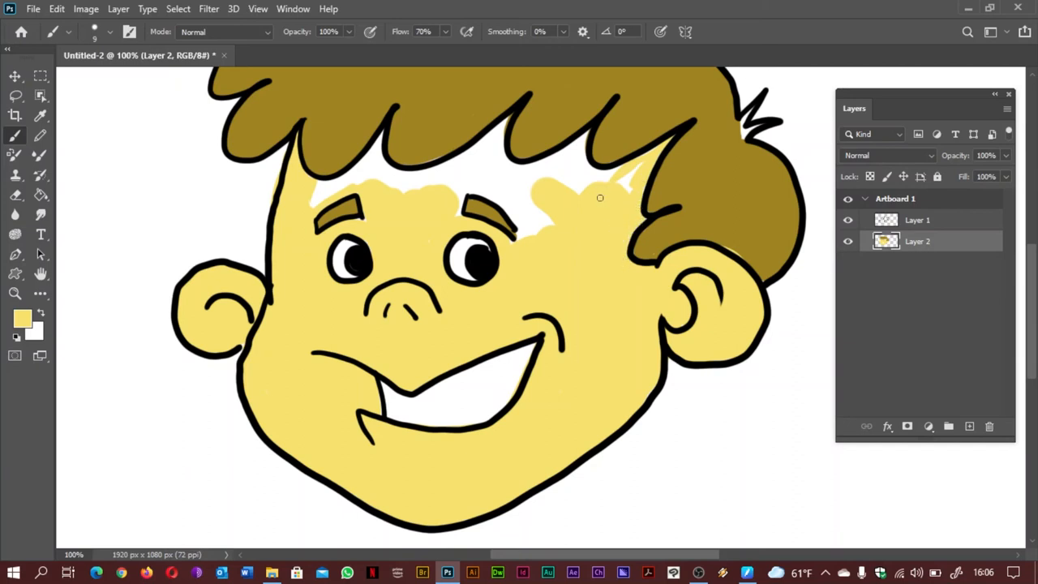
drag(600, 198, 535, 162)
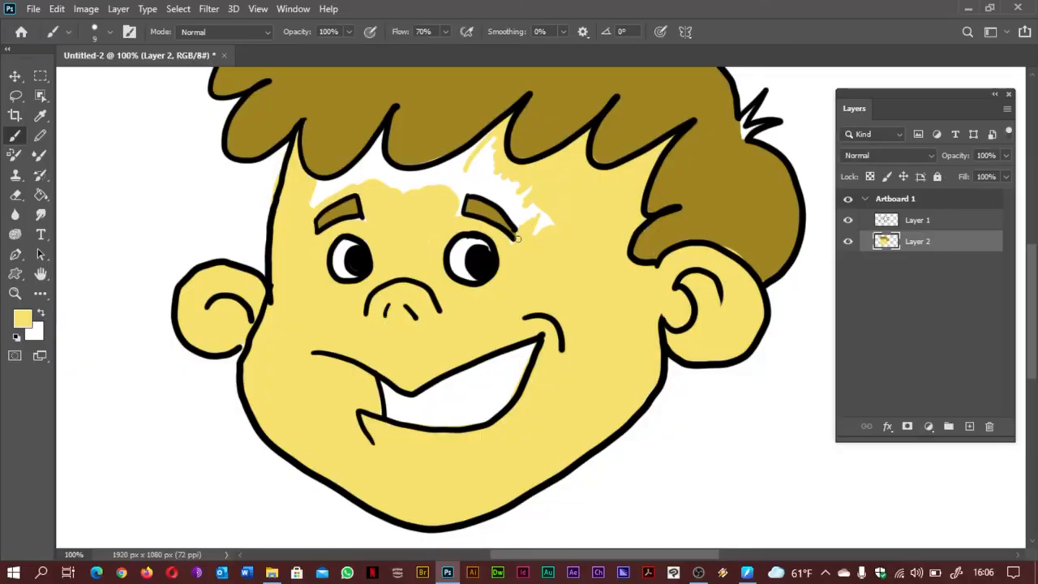
drag(515, 237, 558, 222)
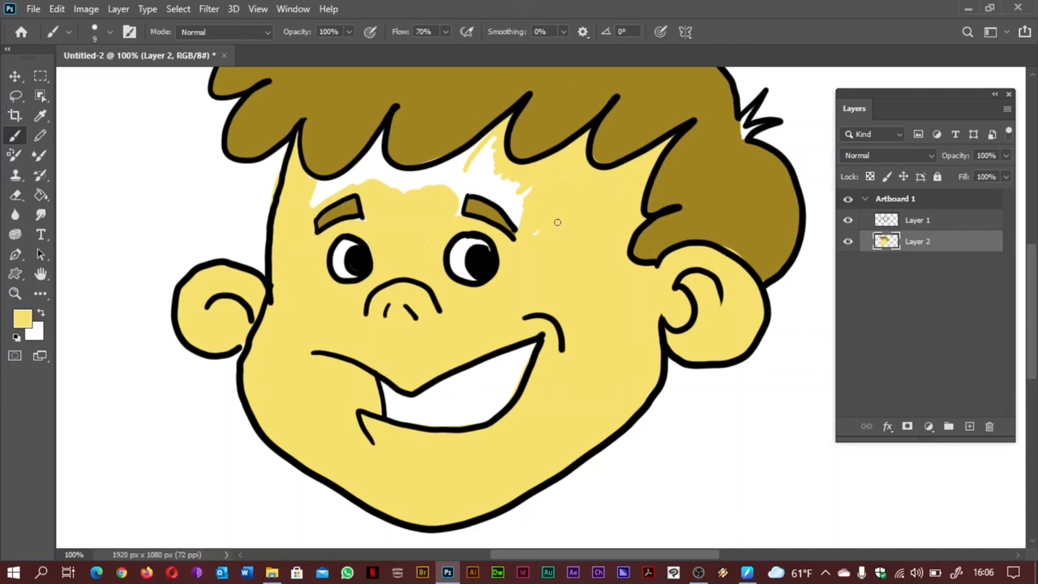
drag(558, 222, 461, 207)
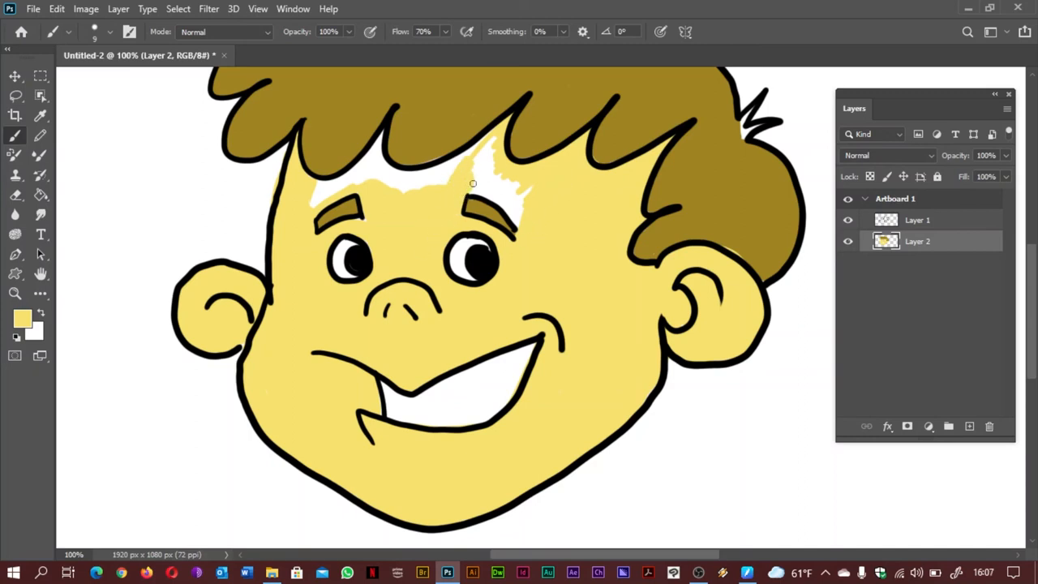
drag(474, 182, 516, 224)
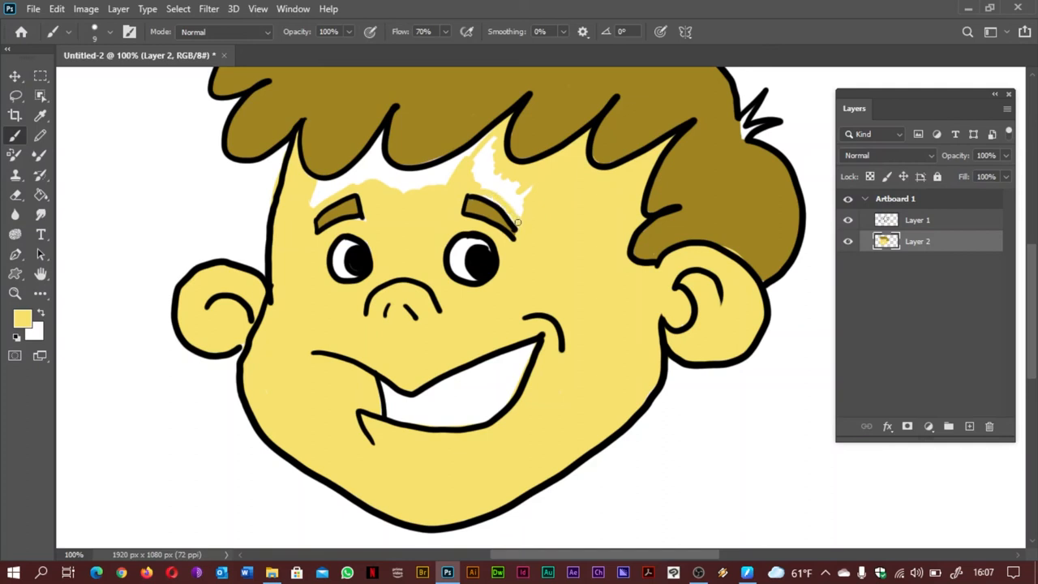
drag(517, 220, 490, 147)
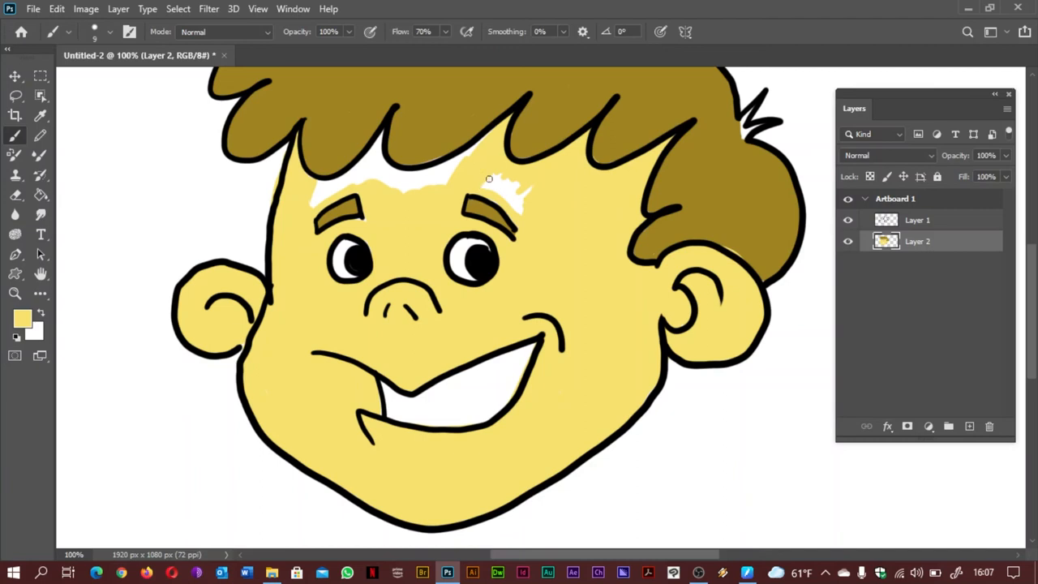
drag(490, 179, 522, 211)
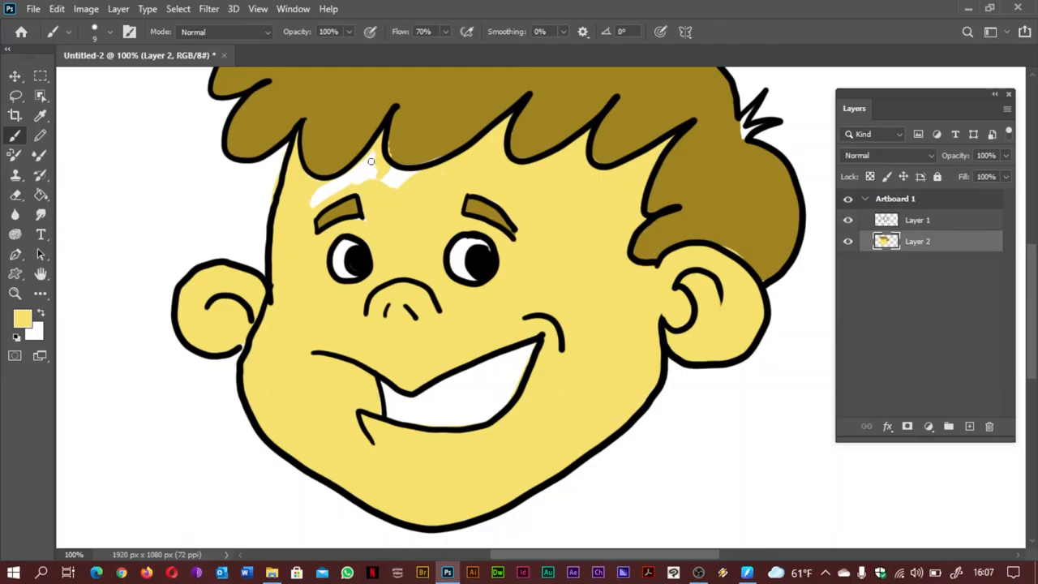
- Cover the last white gaps on the left forehead under the fringe
drag(369, 160, 334, 193)
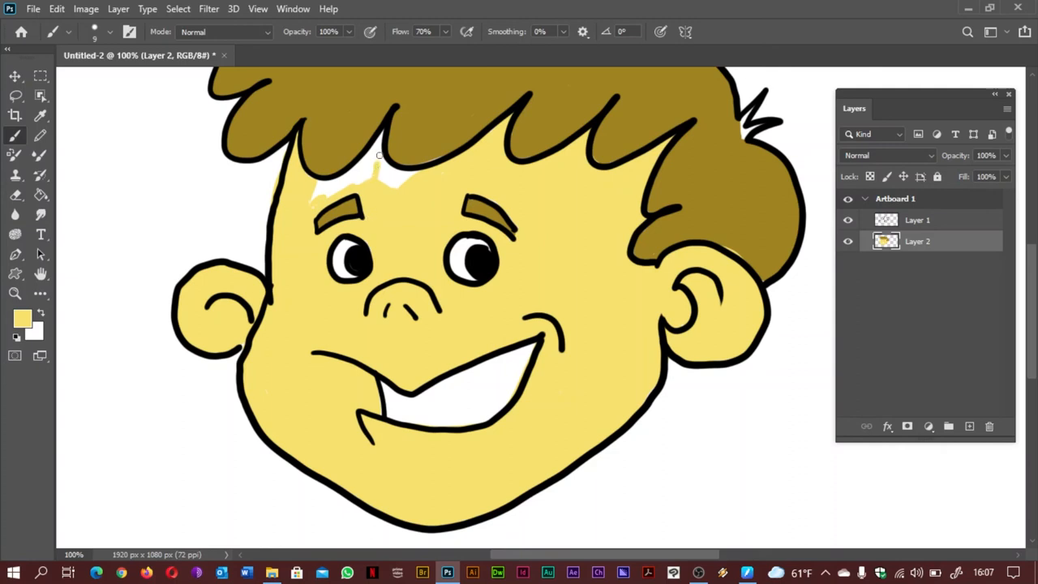
drag(379, 154, 353, 171)
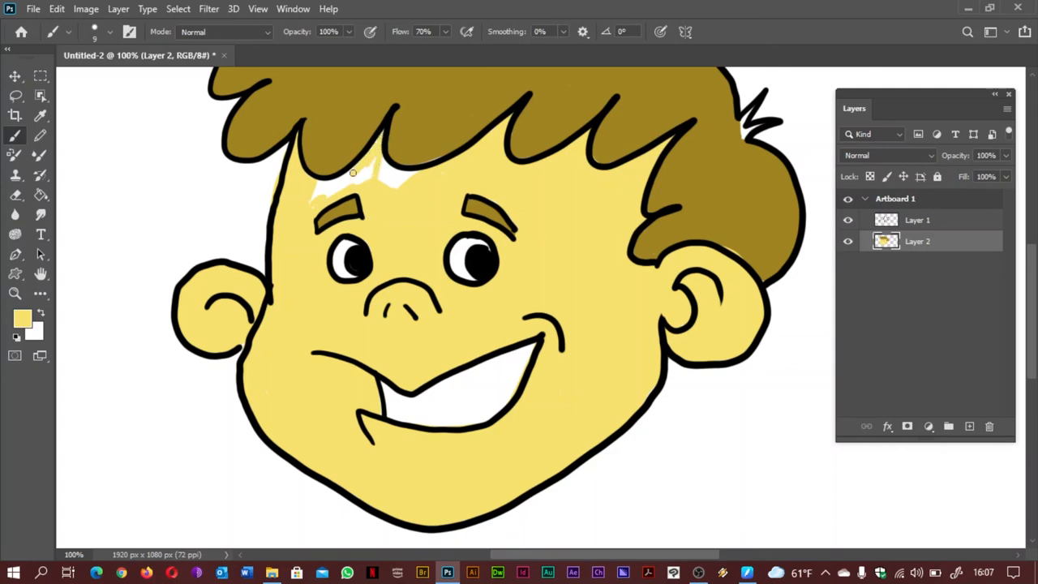
drag(353, 172, 314, 201)
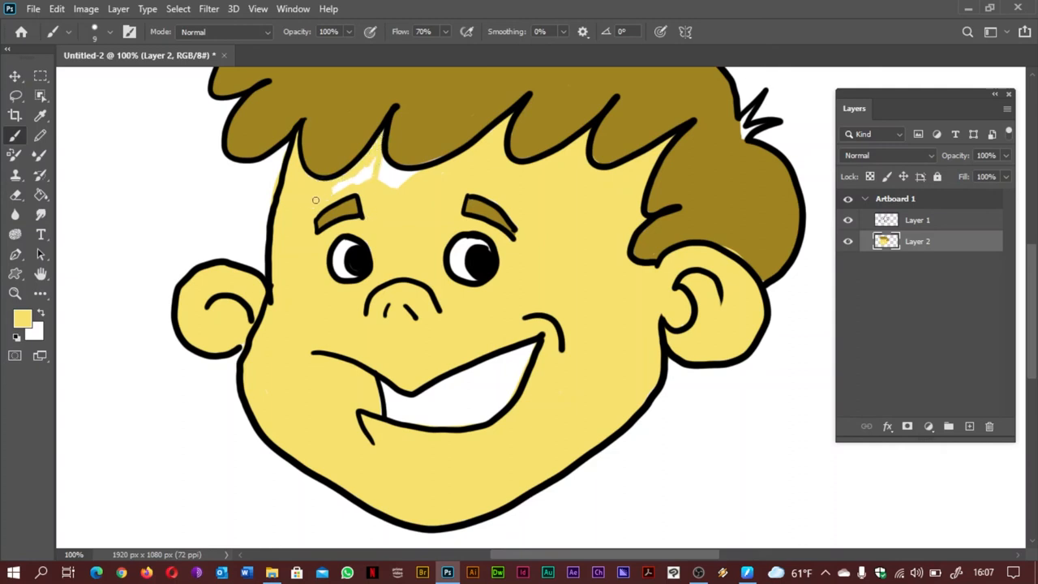
drag(315, 201, 367, 172)
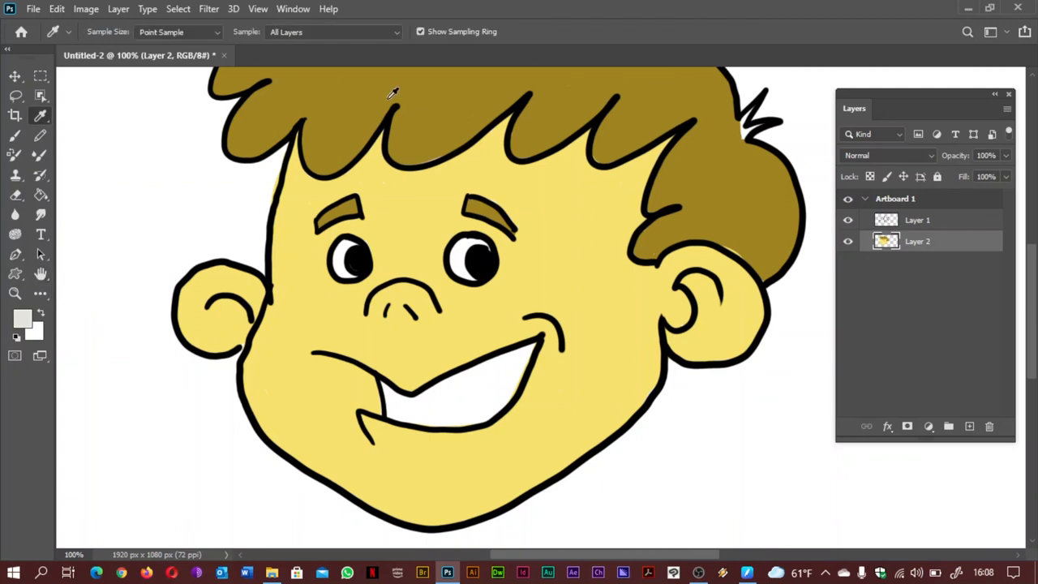
- Sample the hair's brown as the foreground colour and return to the Brush tool
click(684, 143)
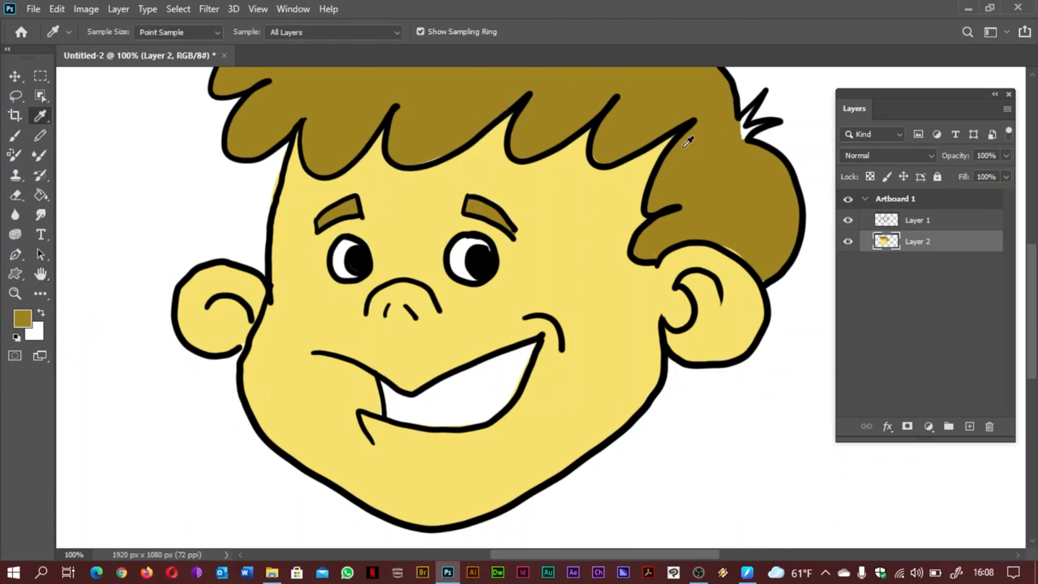
click(15, 136)
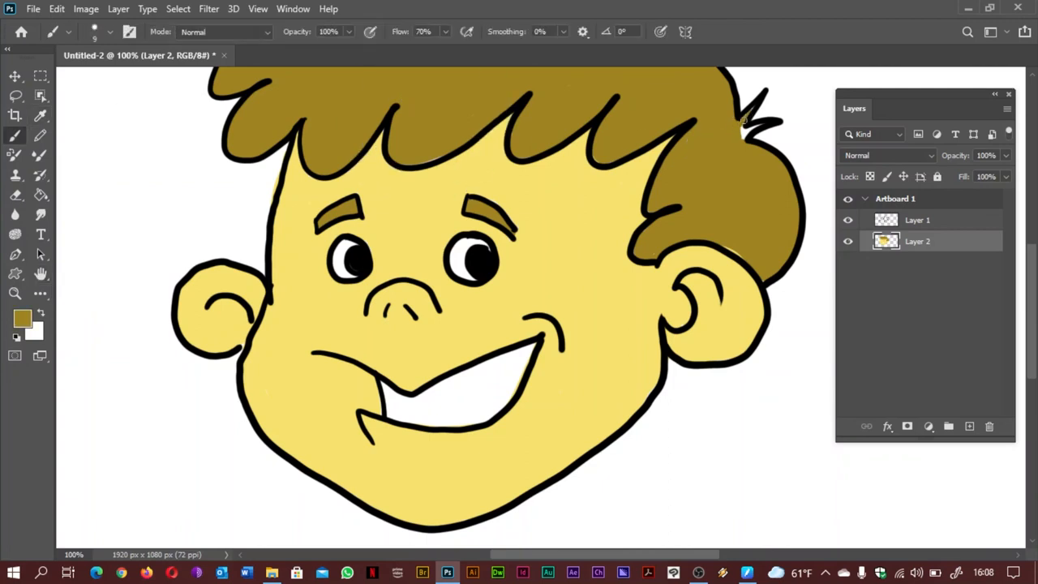